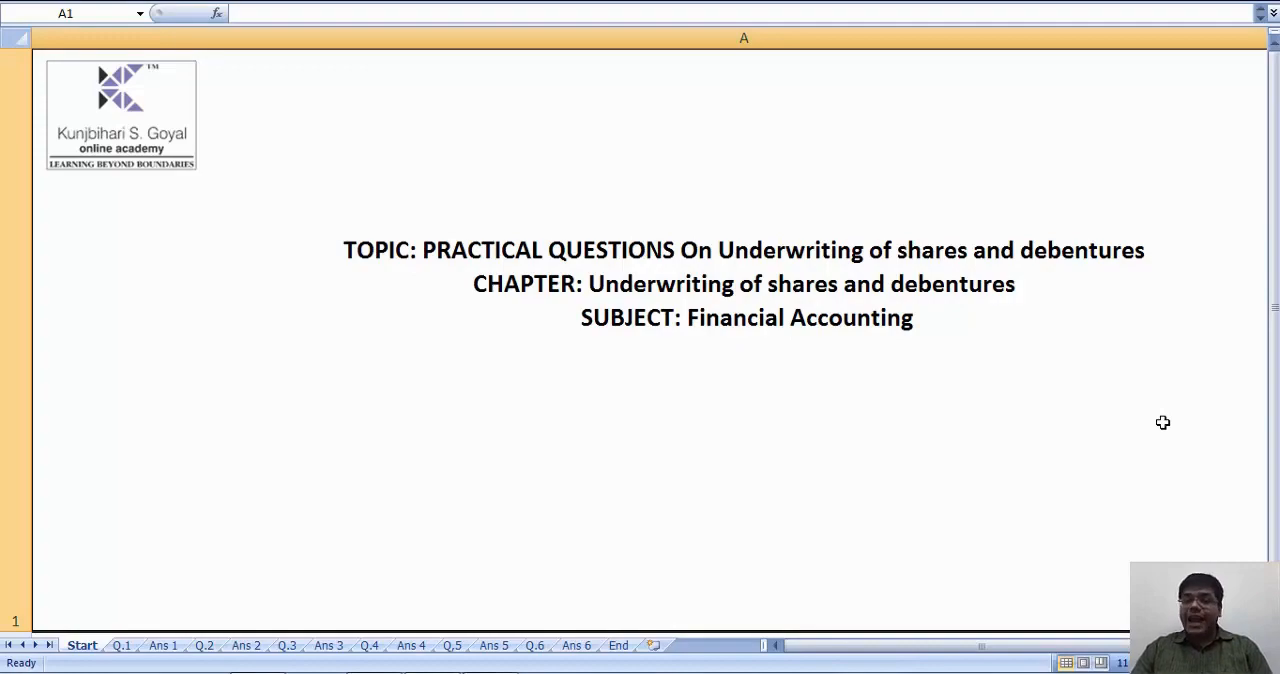
- Read question 1 on the Q.1 sheet, then show its journal-entry answer for X Limited on Ans 1
click(122, 644)
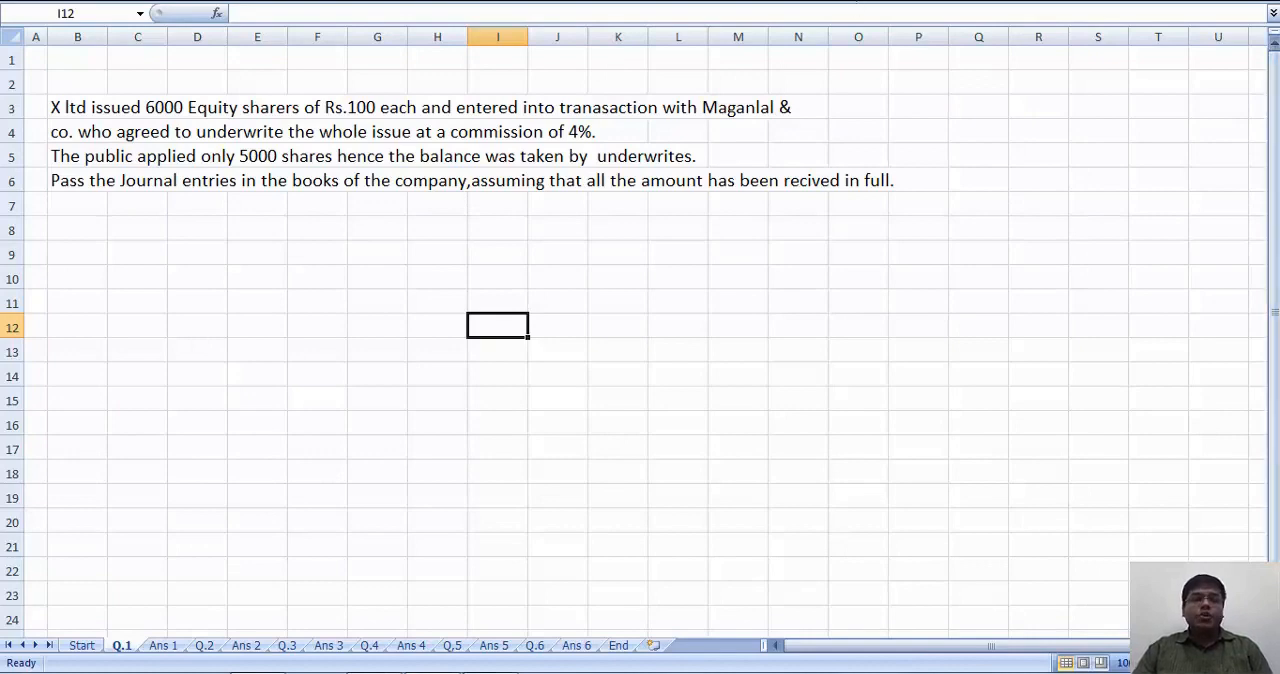
mouse_move(320, 112)
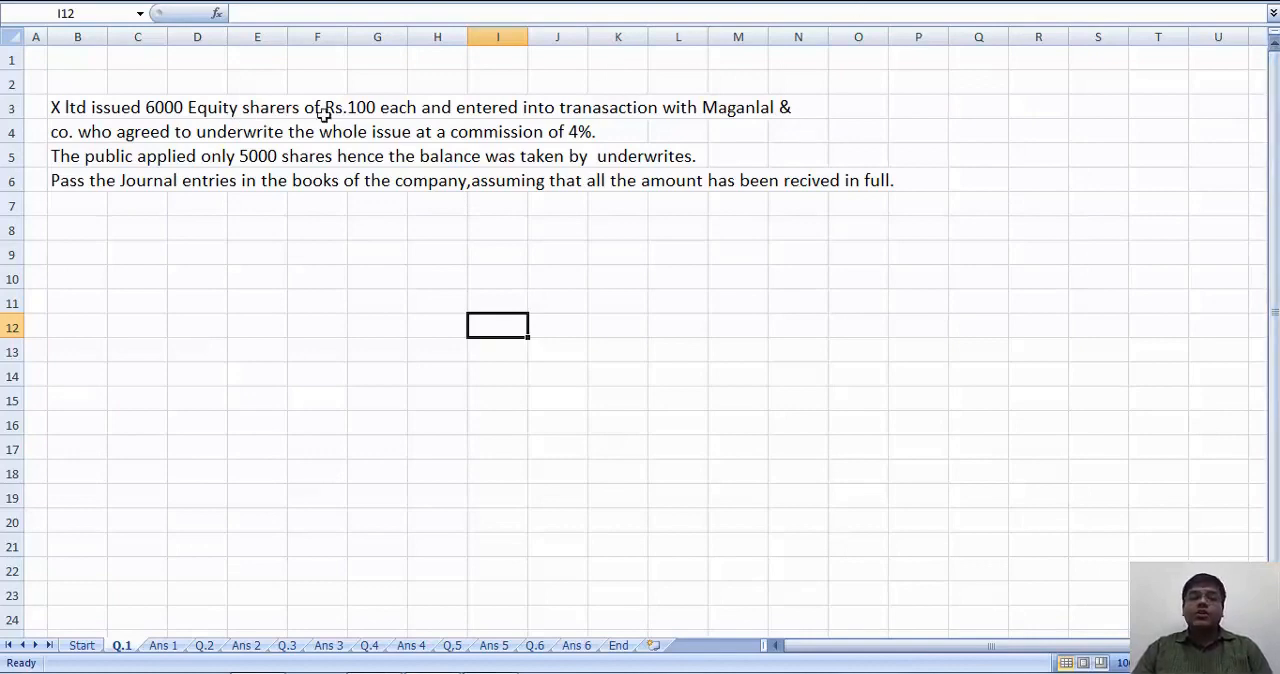
mouse_move(556, 128)
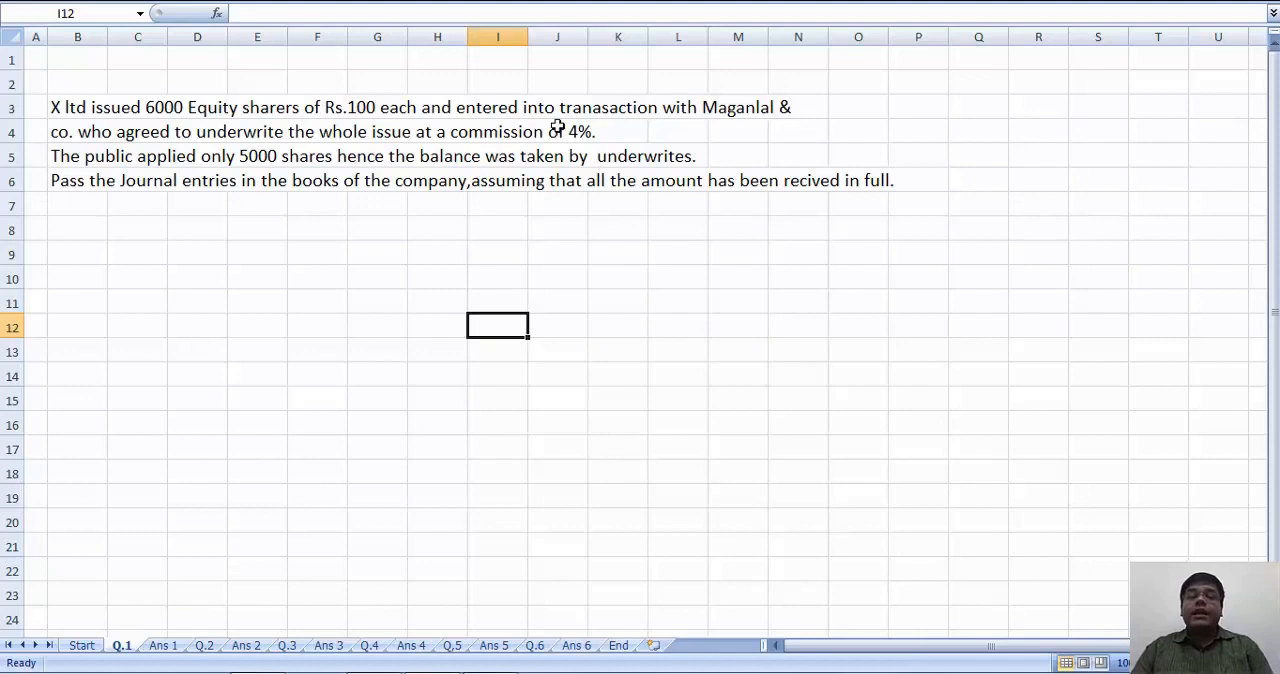
mouse_move(732, 118)
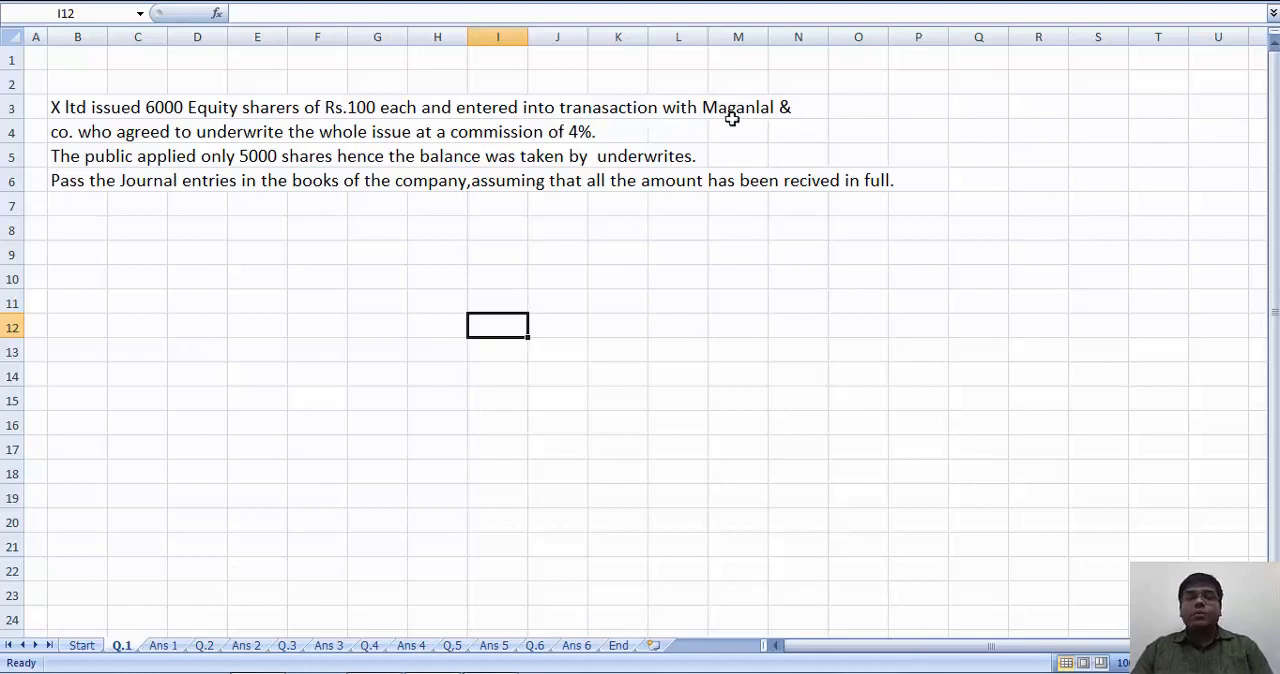
mouse_move(148, 132)
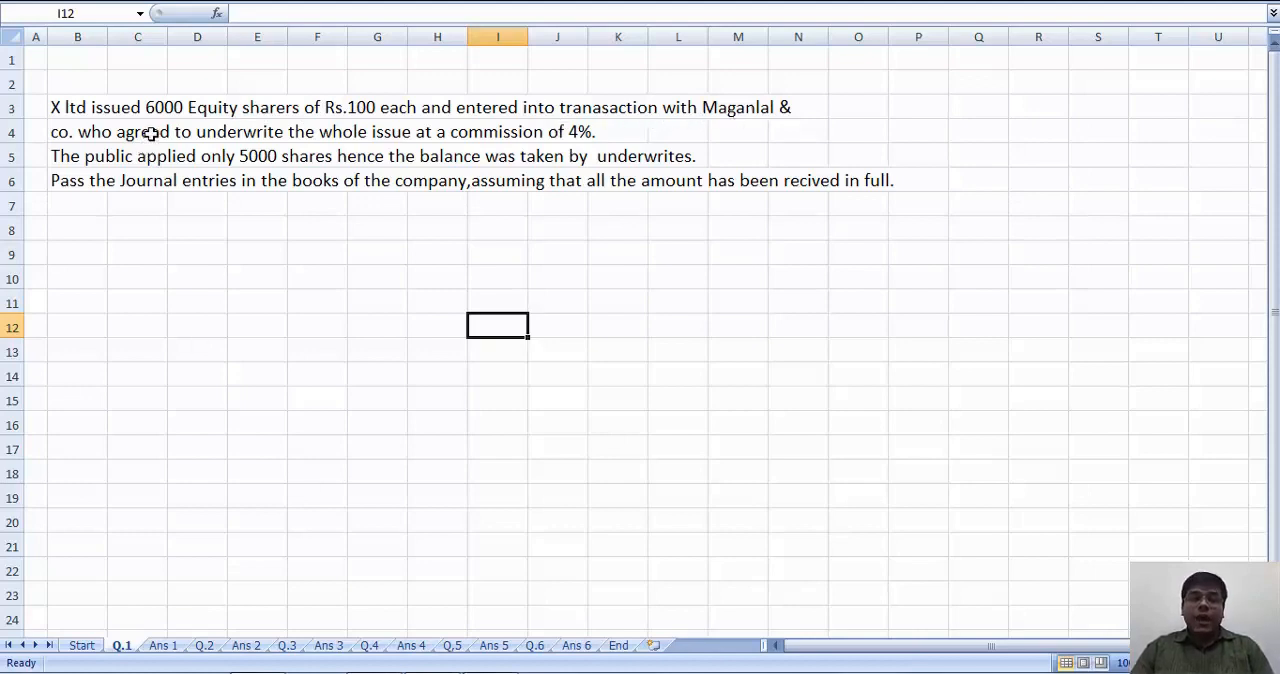
mouse_move(344, 144)
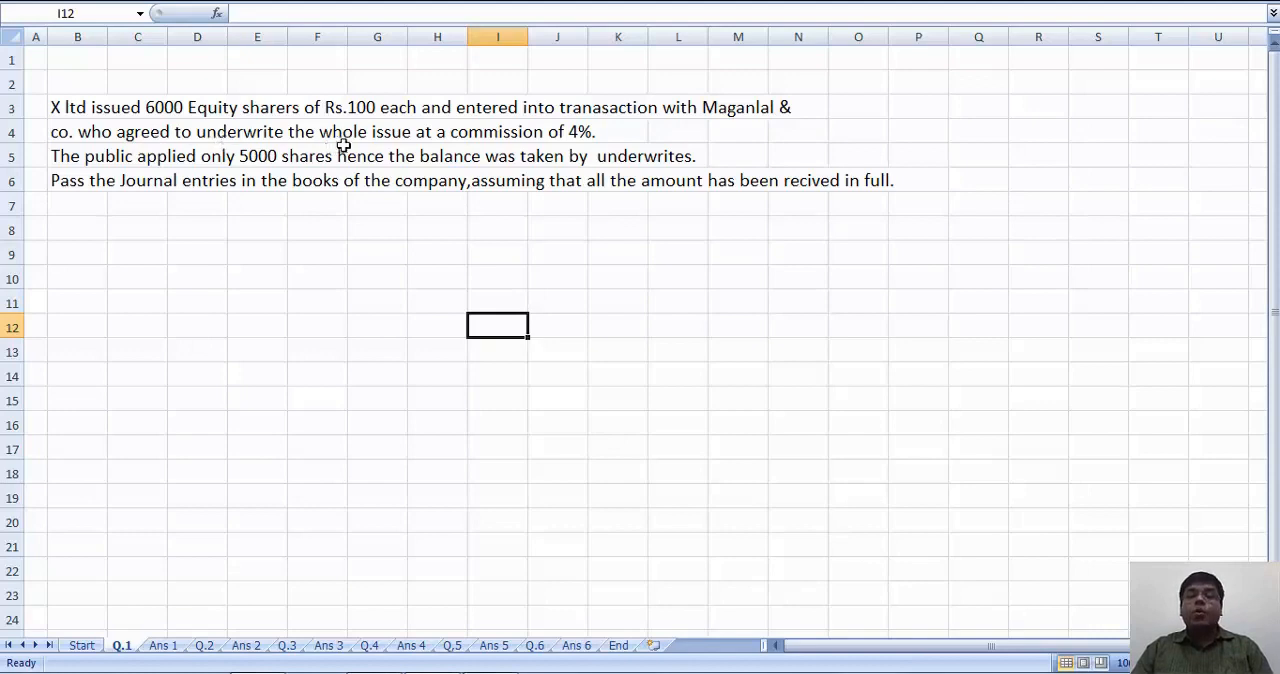
mouse_move(576, 142)
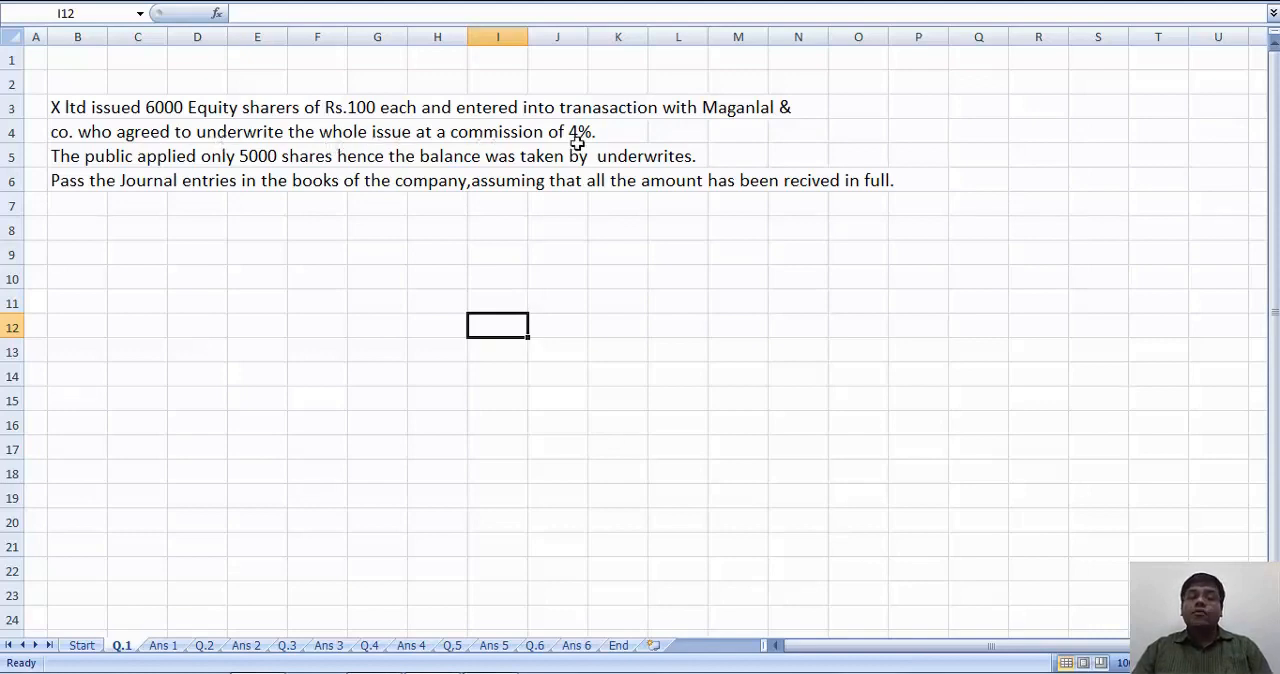
mouse_move(168, 172)
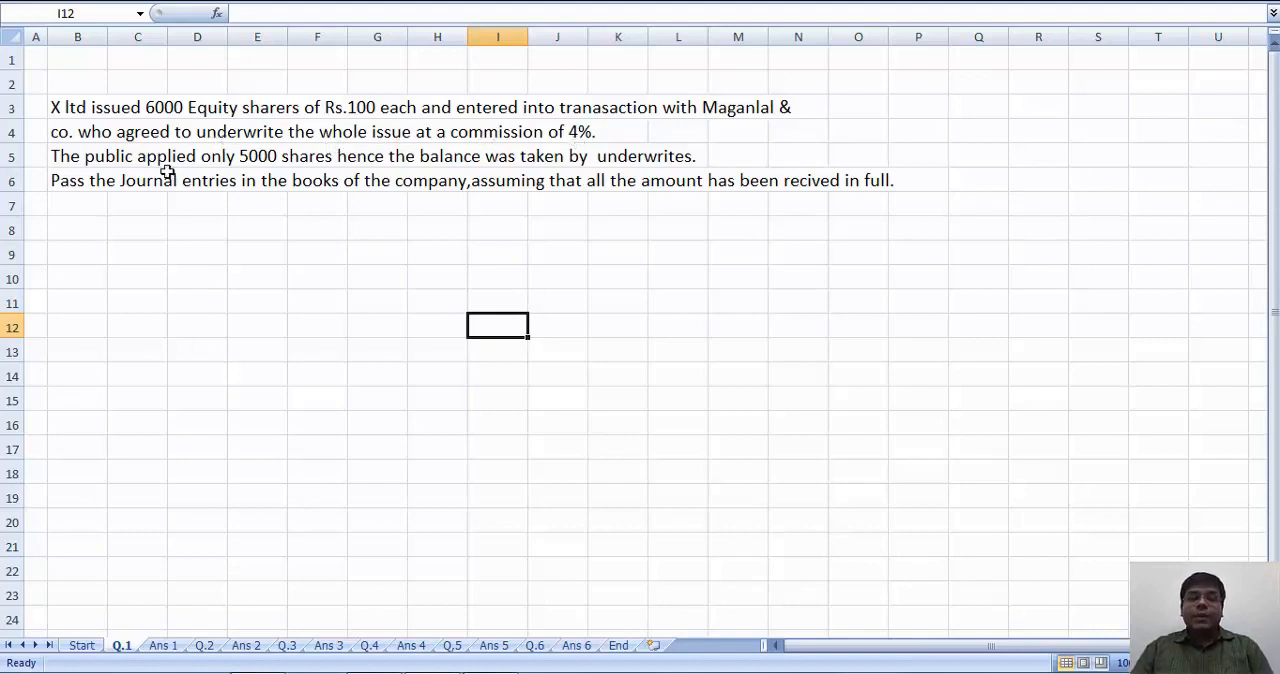
mouse_move(200, 108)
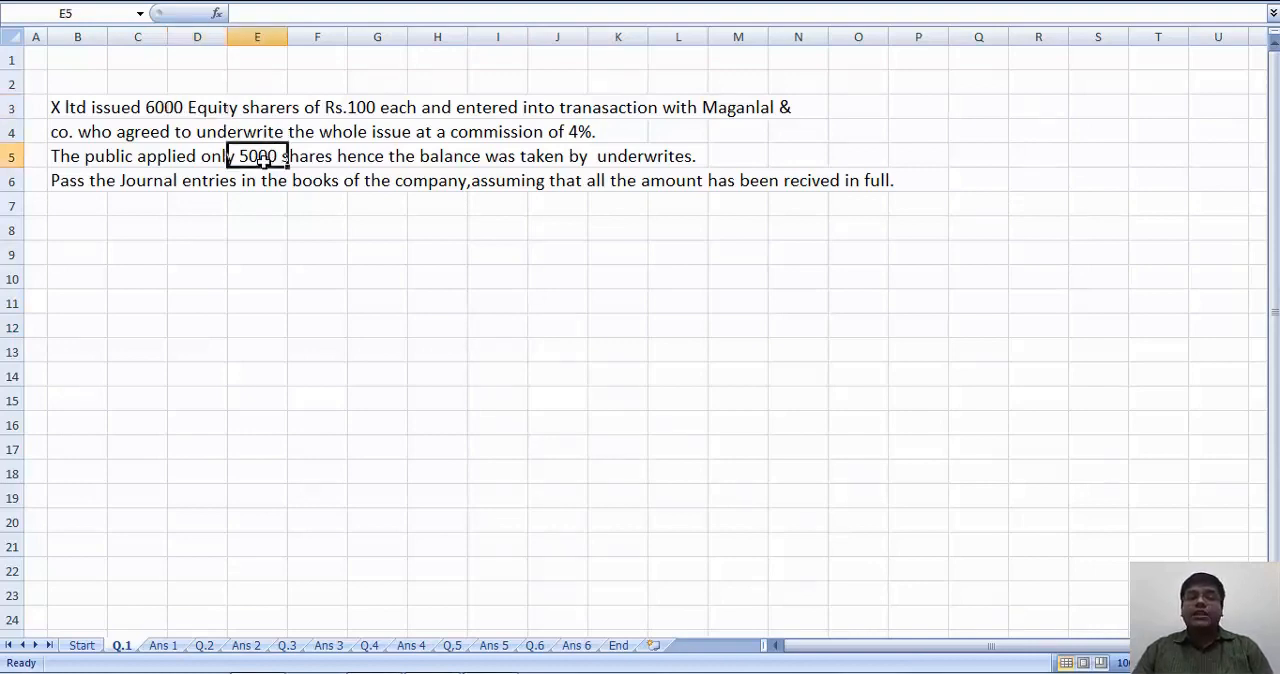
mouse_move(436, 156)
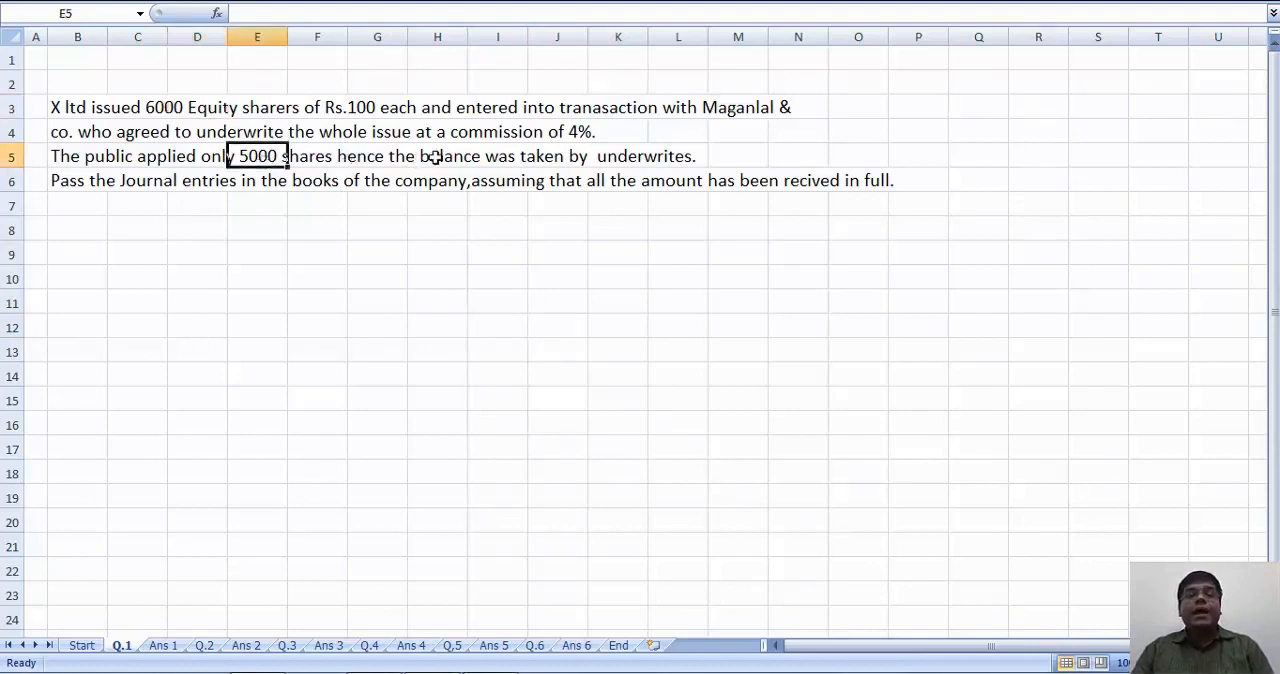
mouse_move(642, 162)
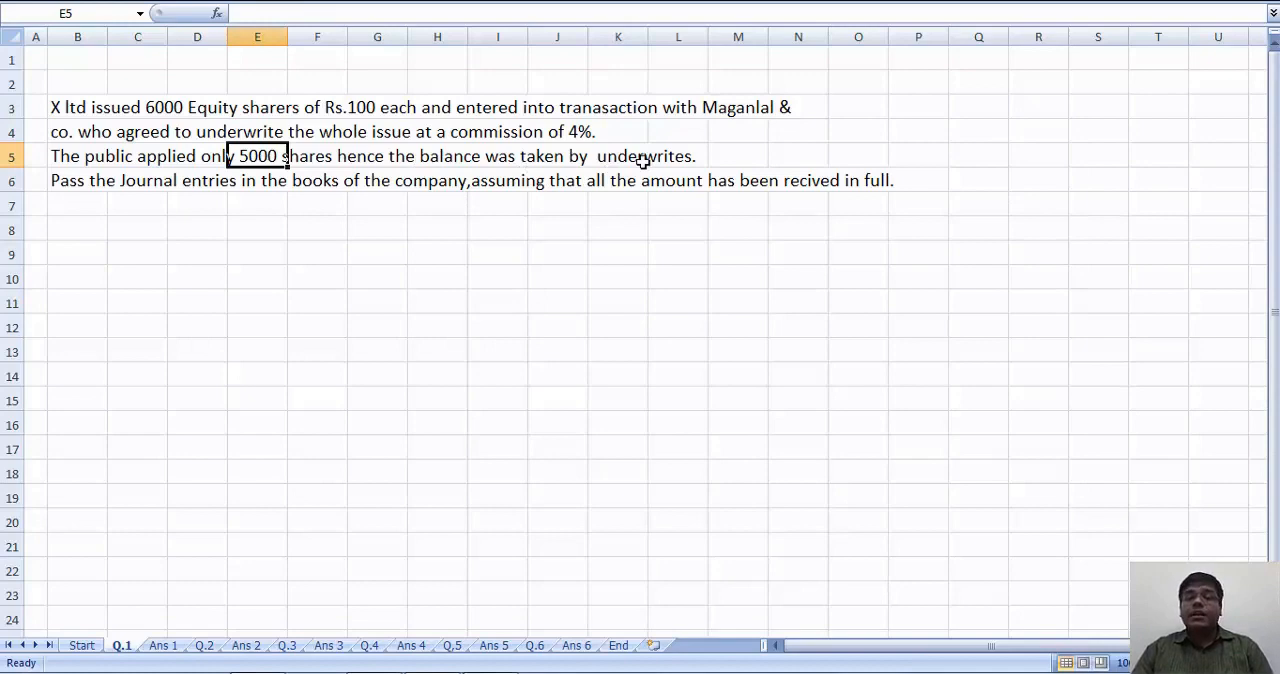
mouse_move(228, 200)
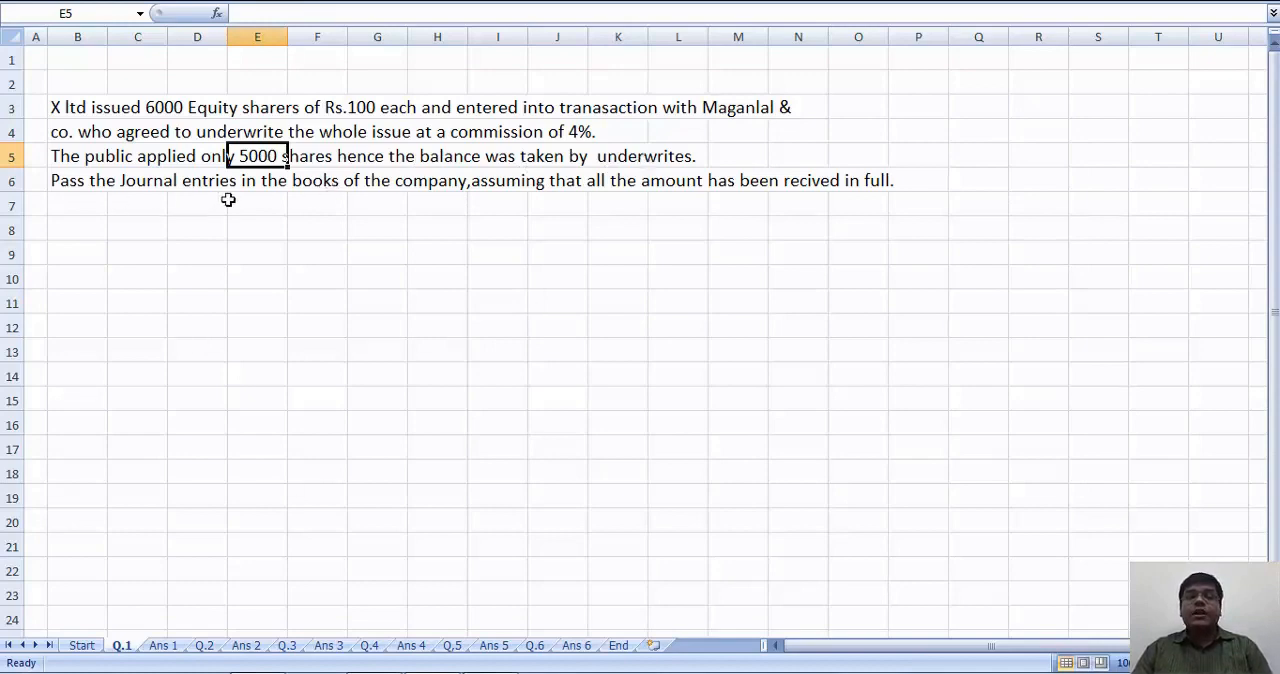
mouse_move(418, 184)
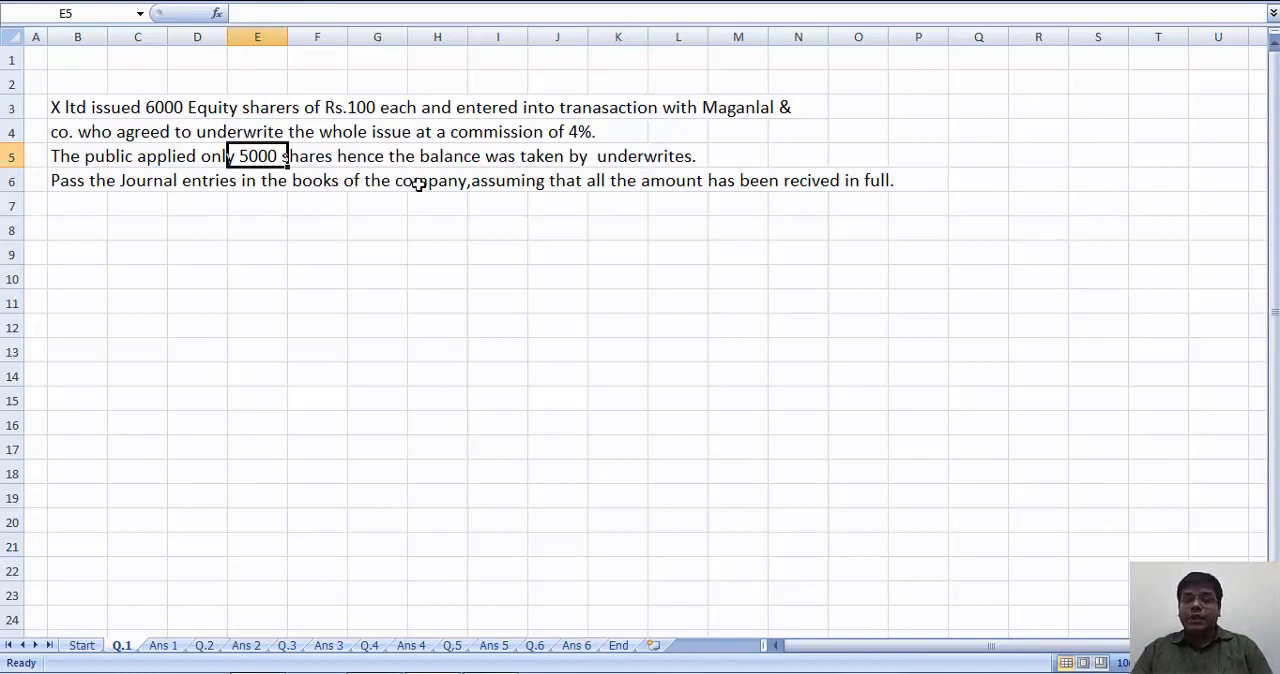
mouse_move(696, 188)
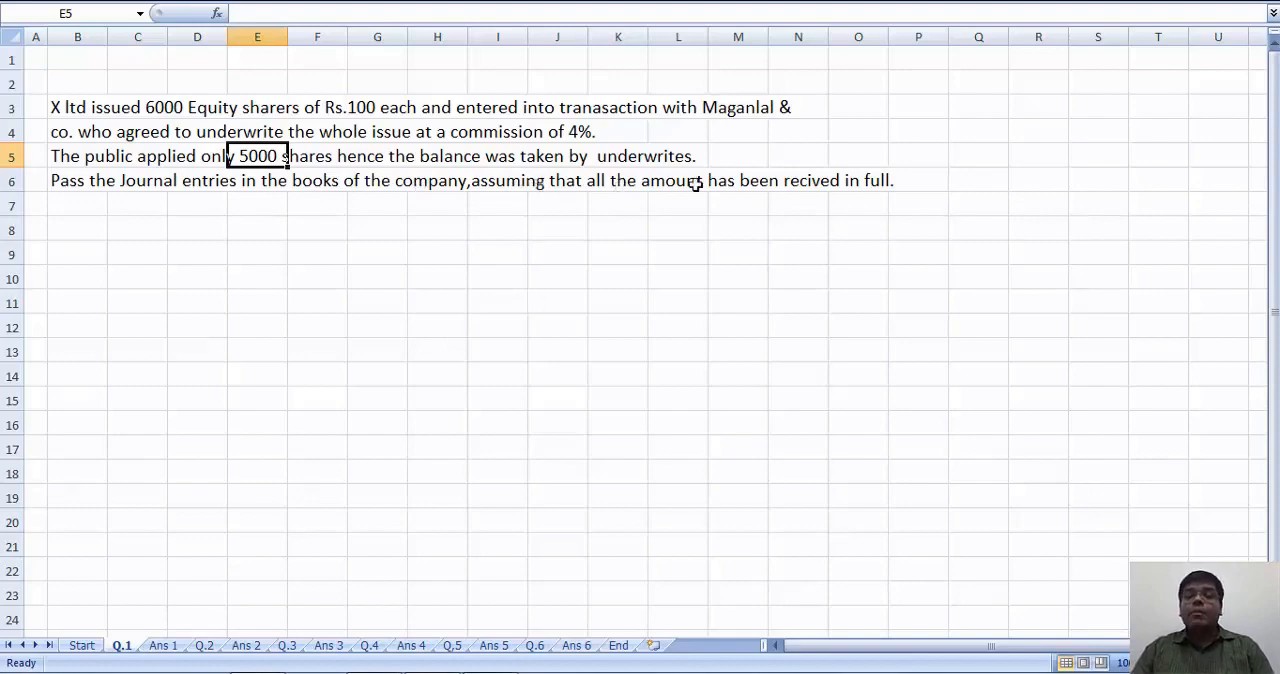
mouse_move(818, 176)
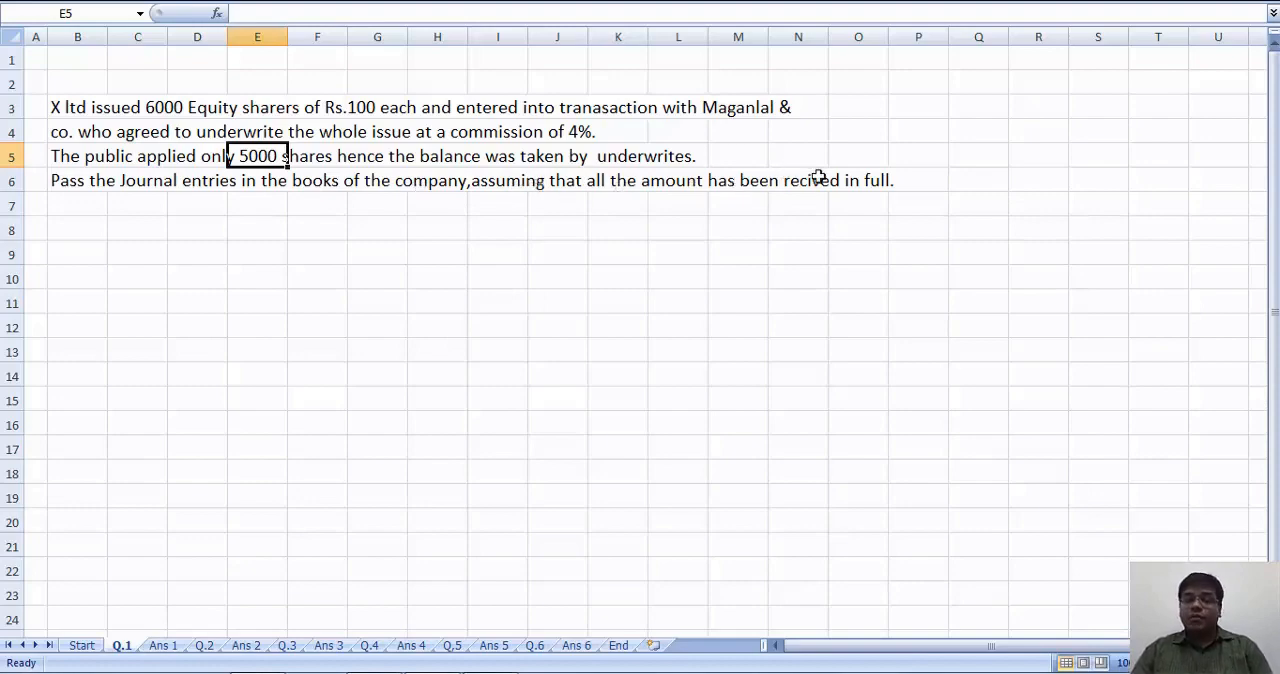
click(166, 646)
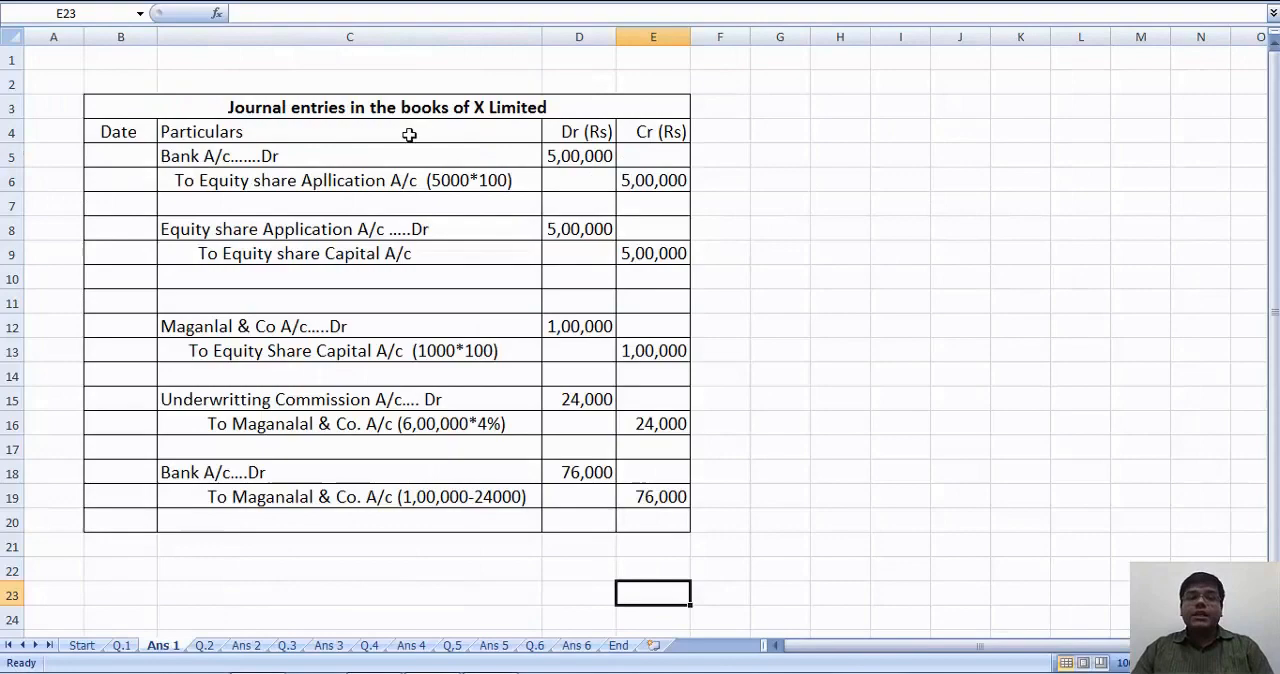
click(124, 642)
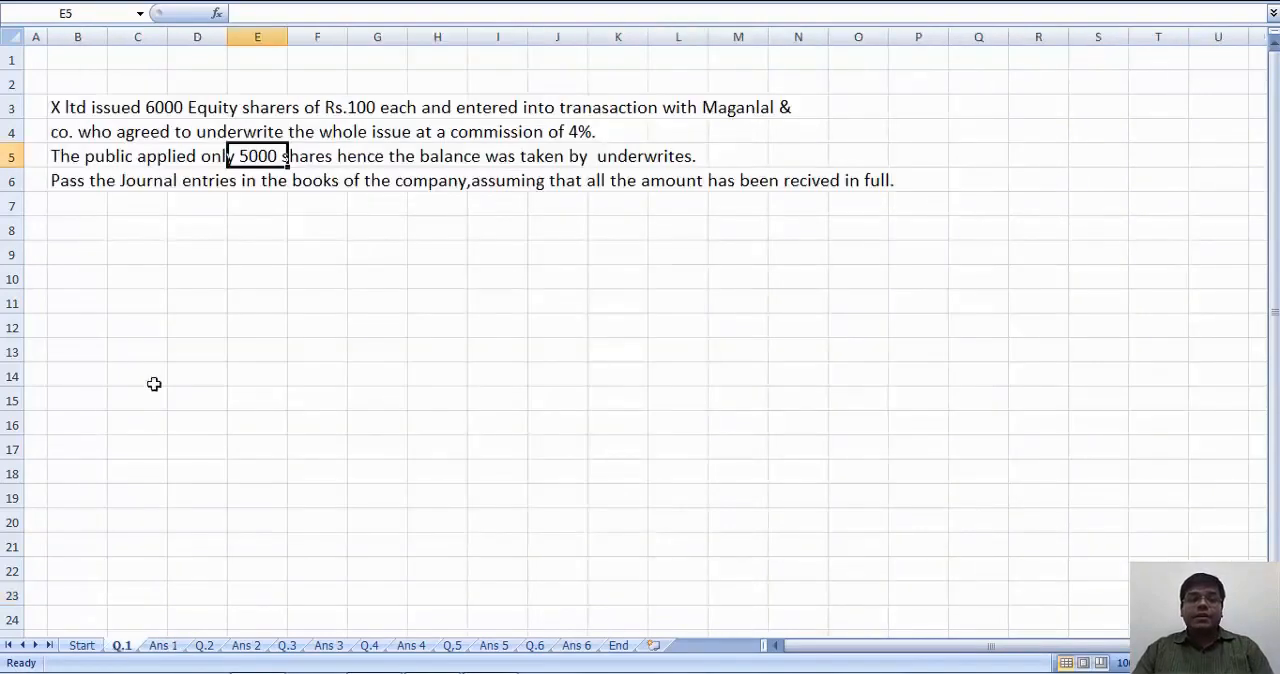
mouse_move(176, 616)
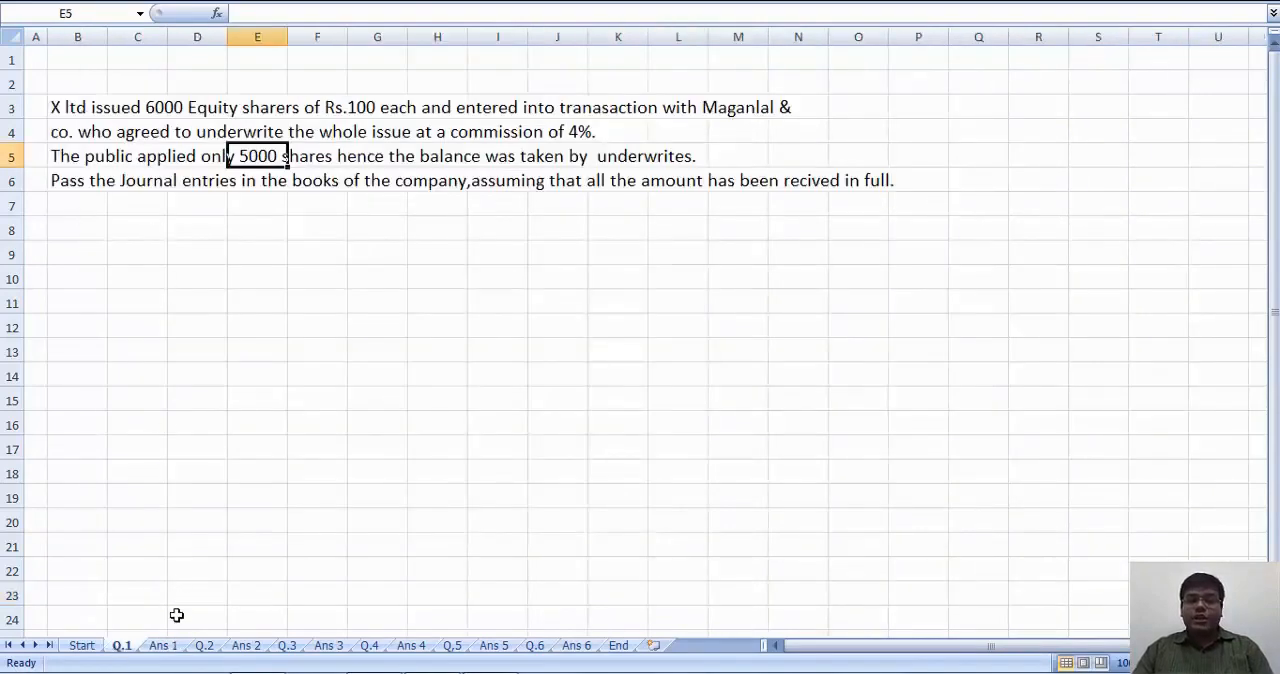
click(164, 644)
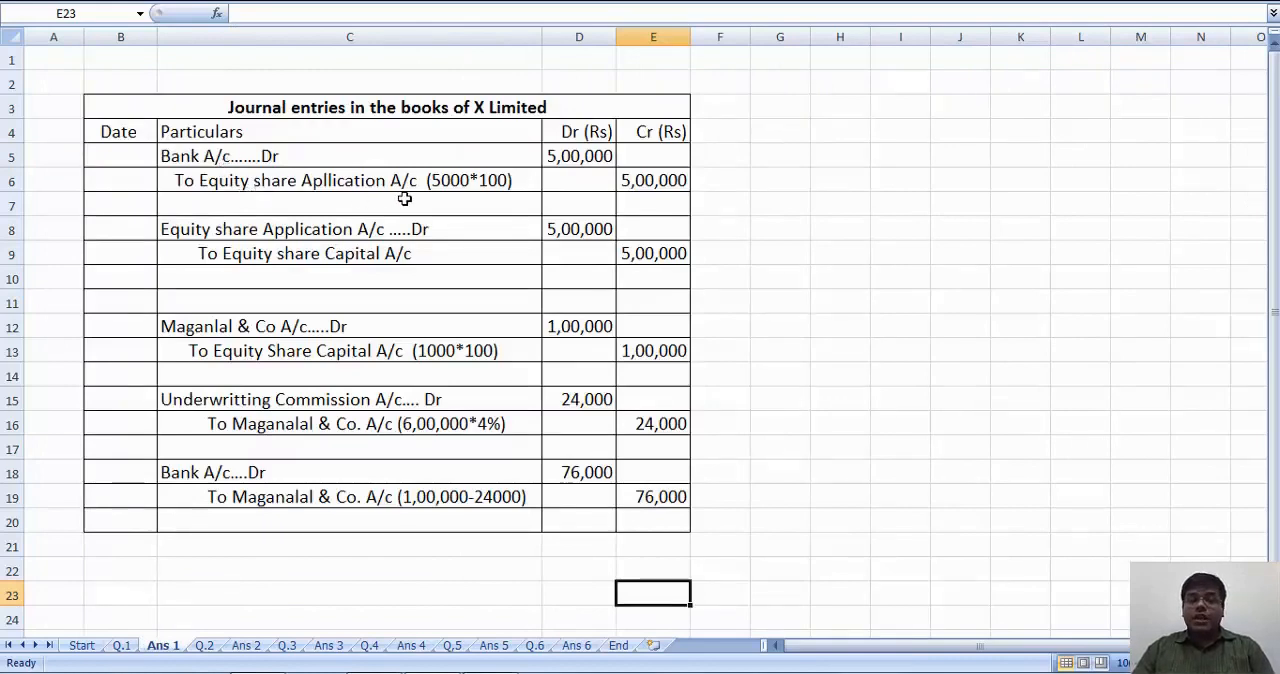
mouse_move(464, 180)
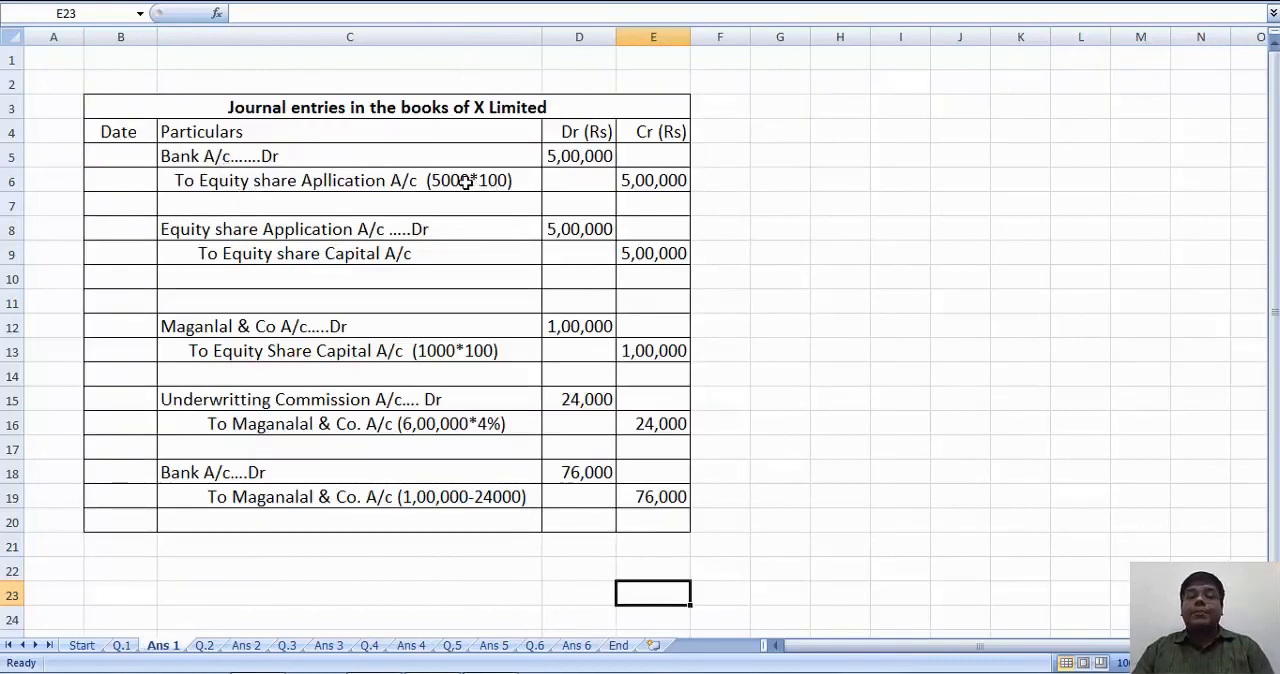
mouse_move(488, 184)
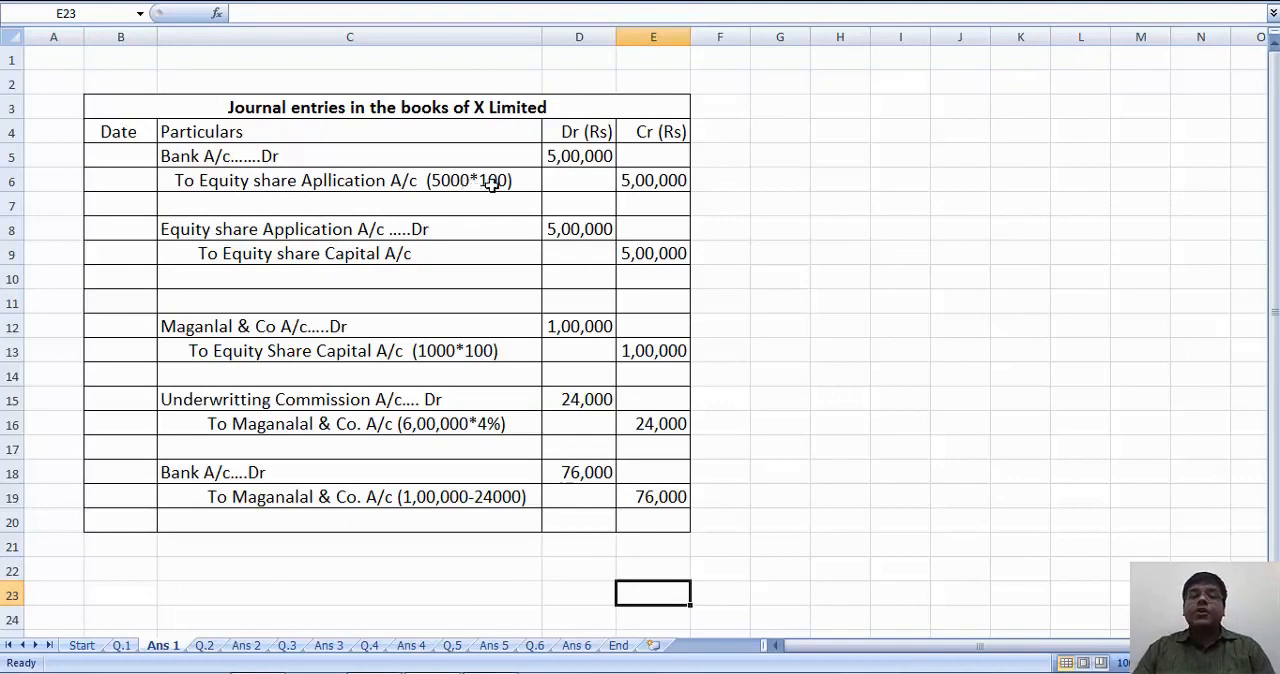
click(652, 180)
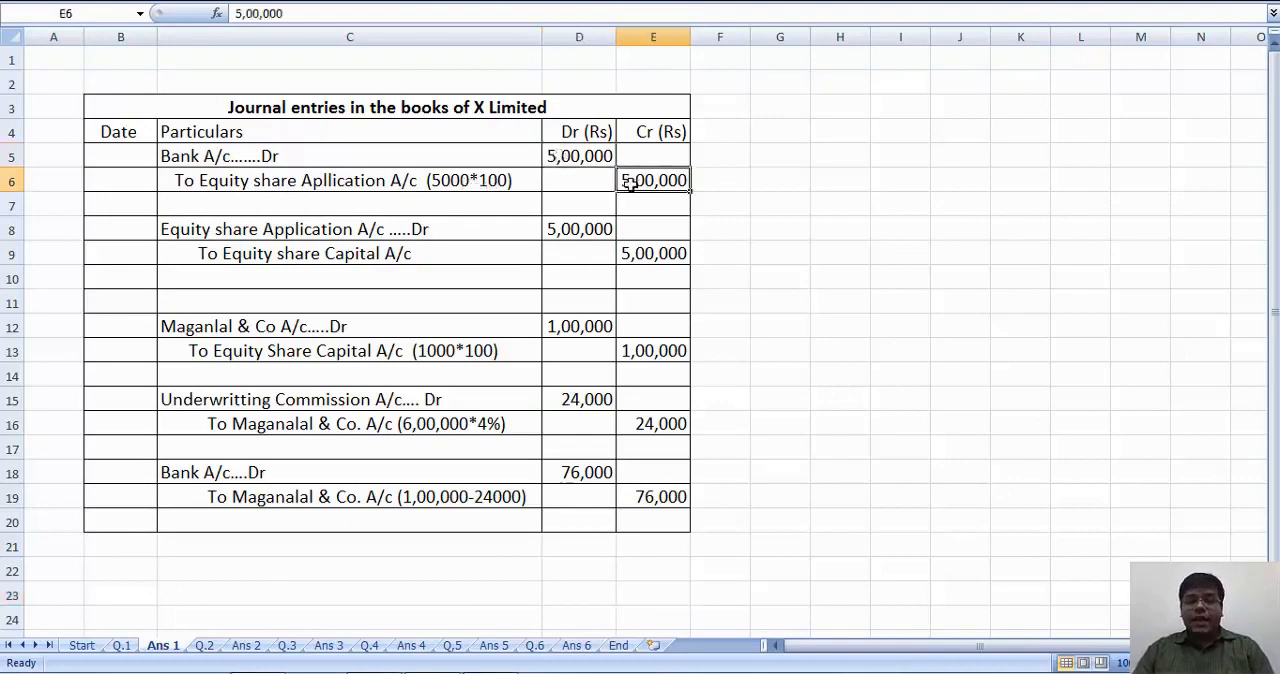
mouse_move(264, 260)
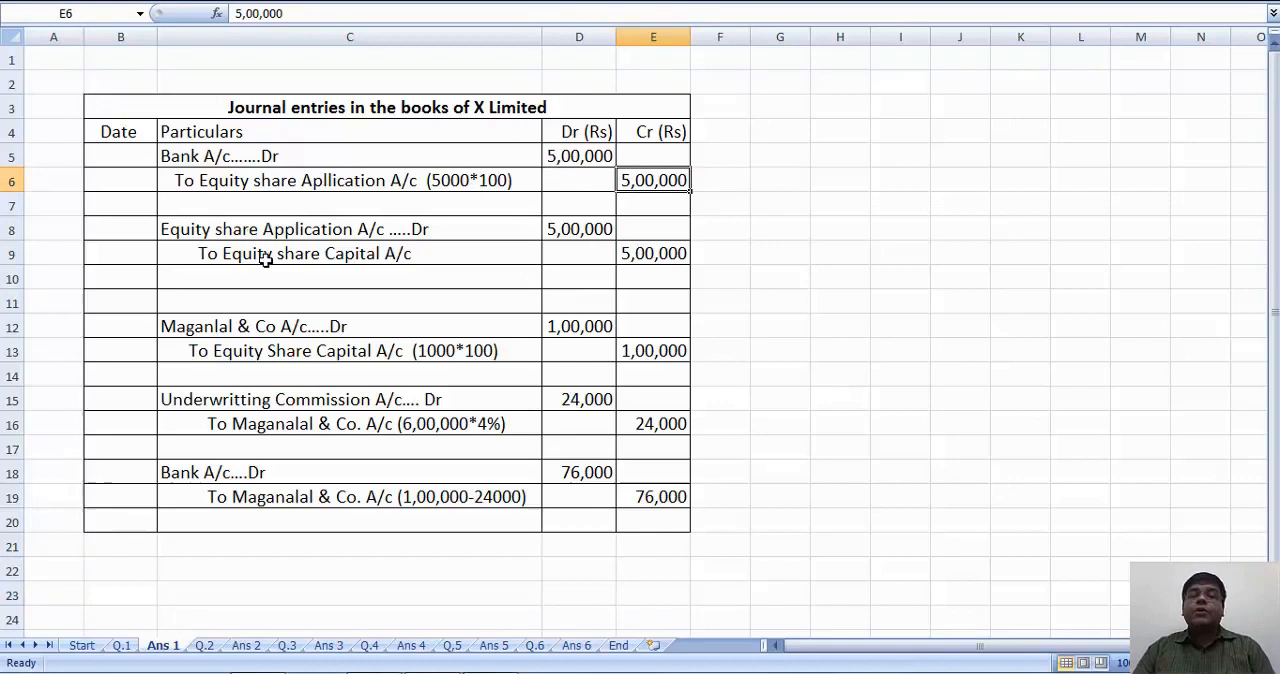
click(348, 254)
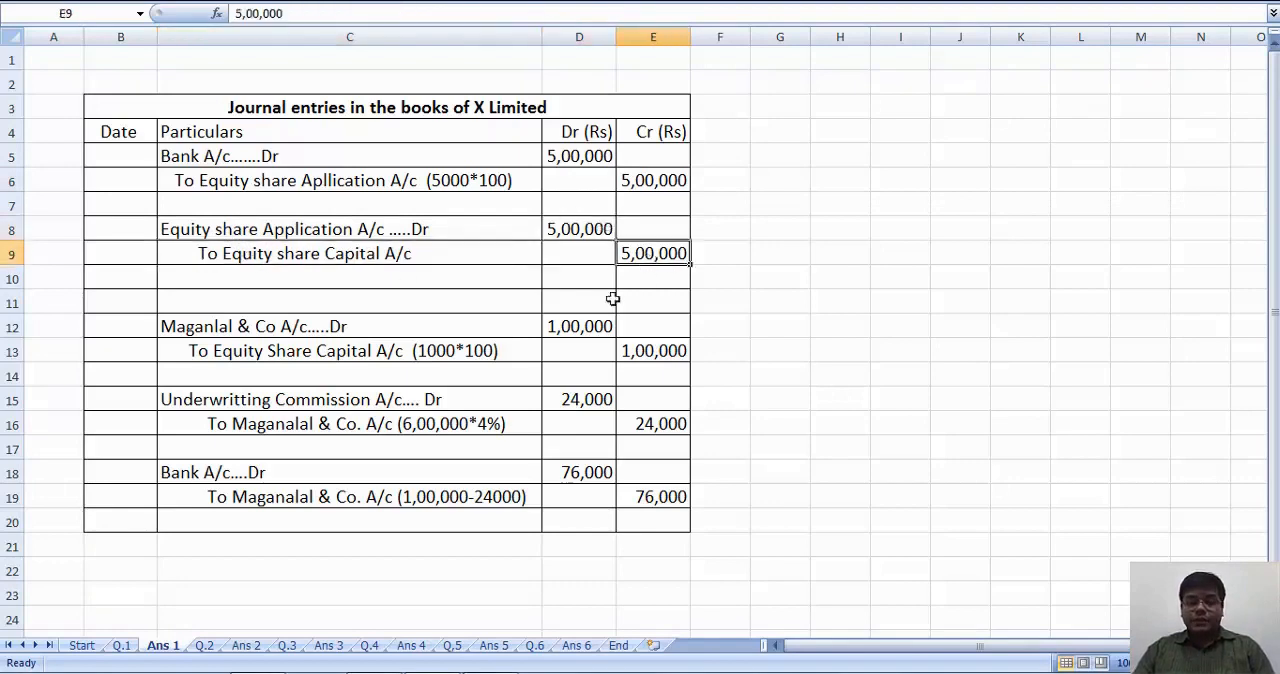
mouse_move(234, 336)
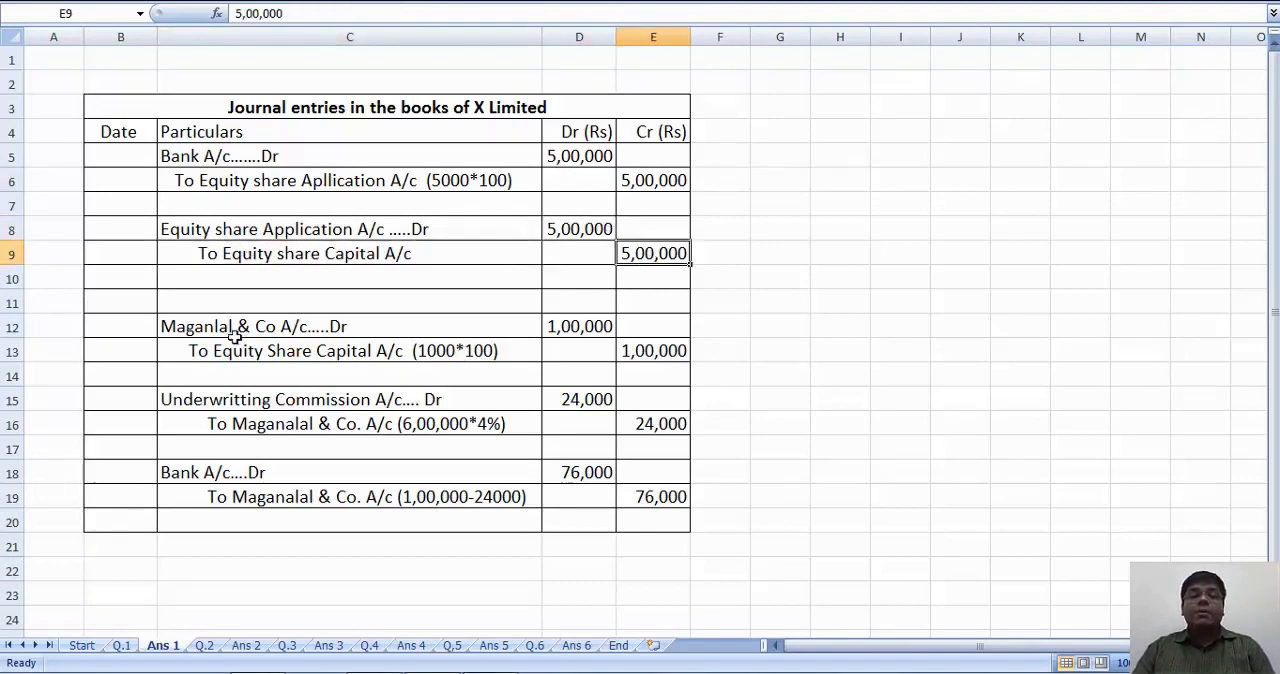
click(348, 350)
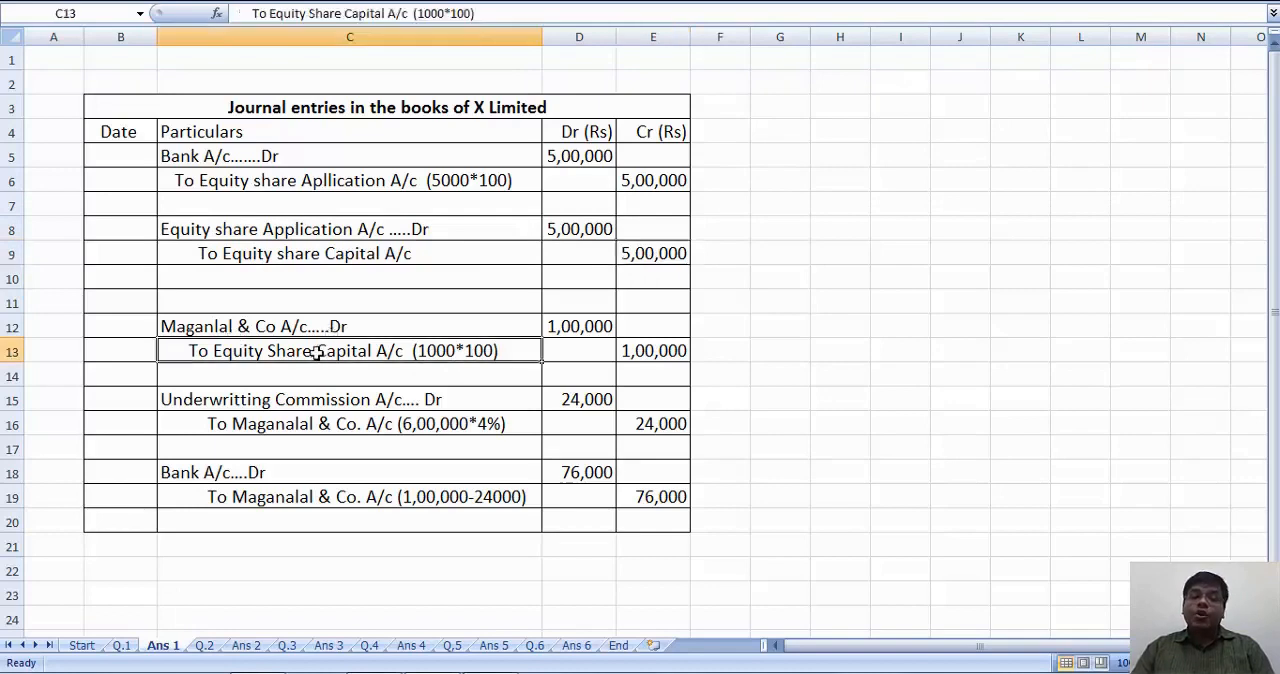
mouse_move(568, 330)
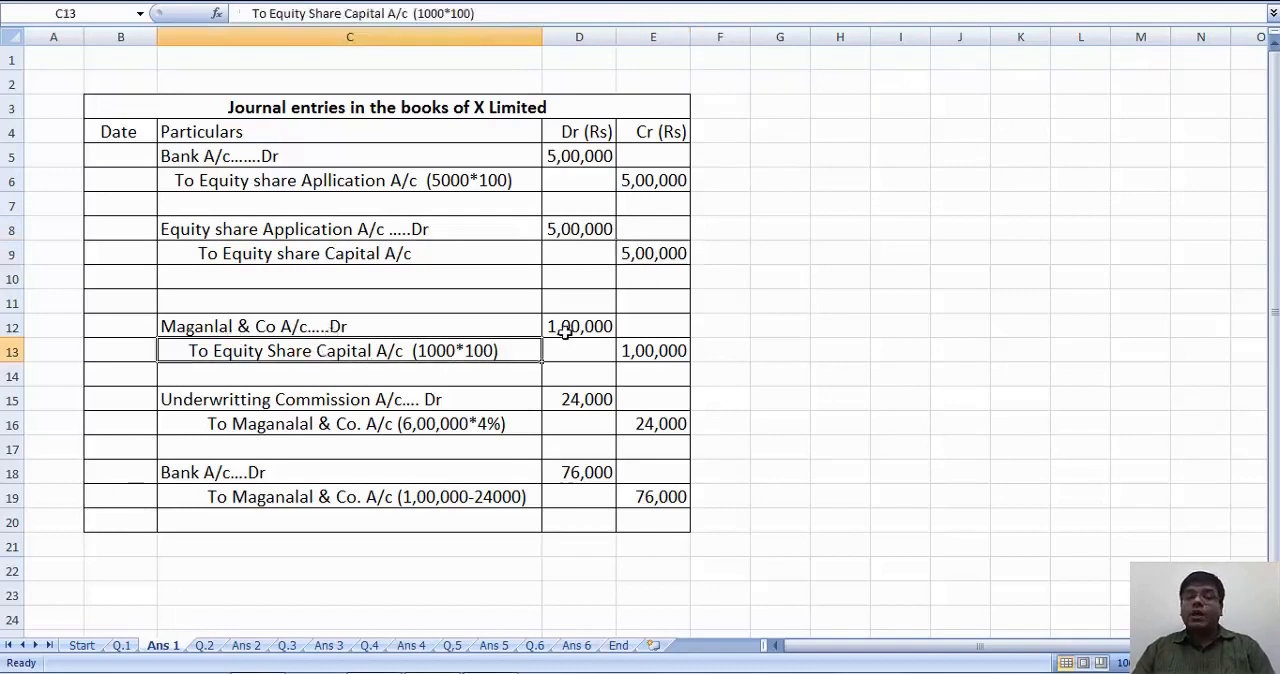
click(652, 350)
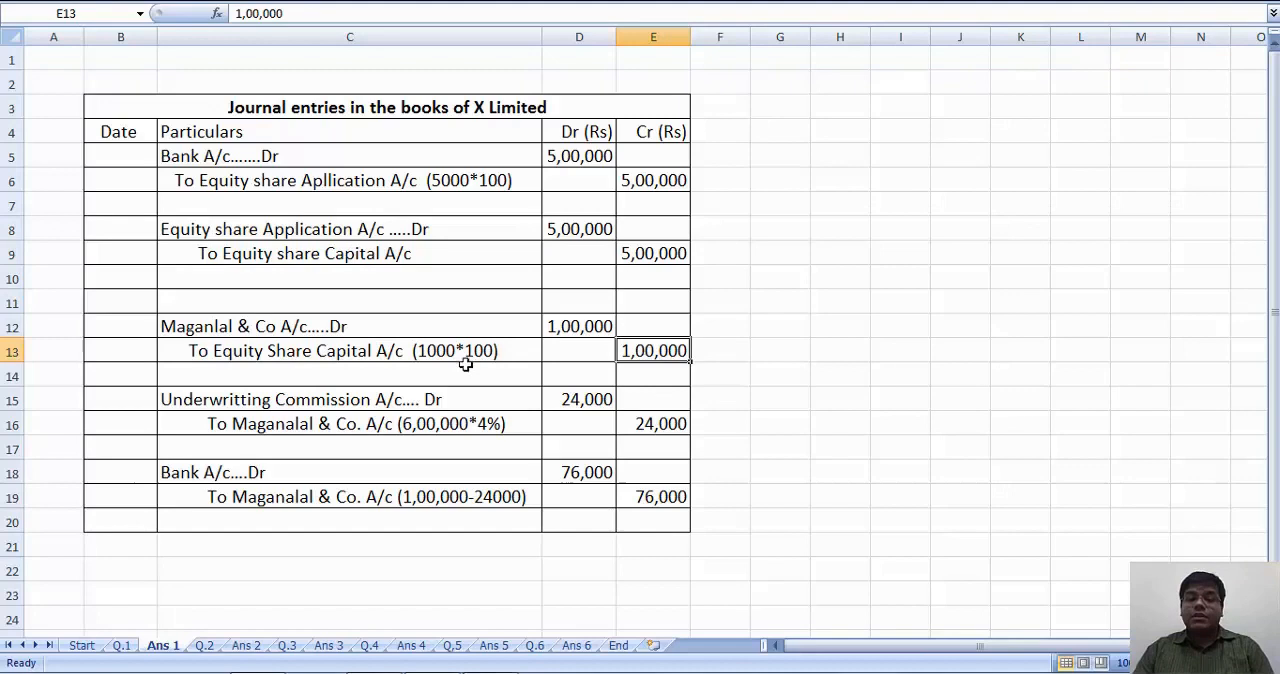
mouse_move(488, 356)
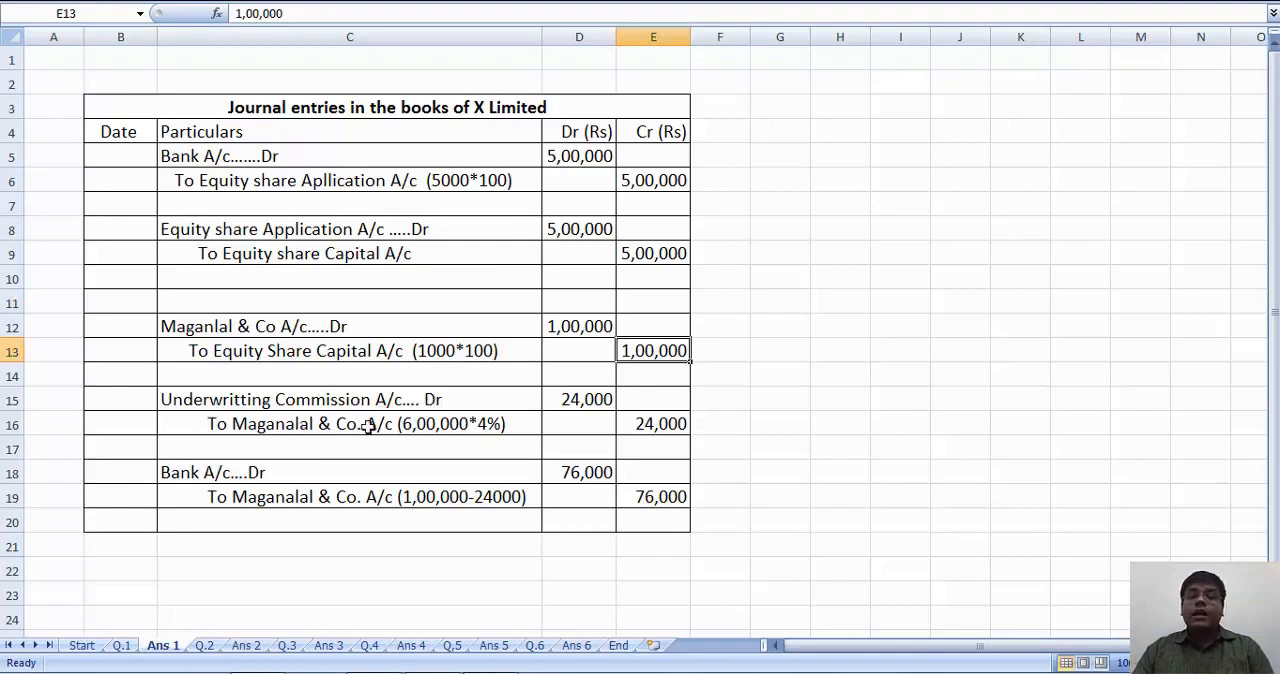
mouse_move(456, 426)
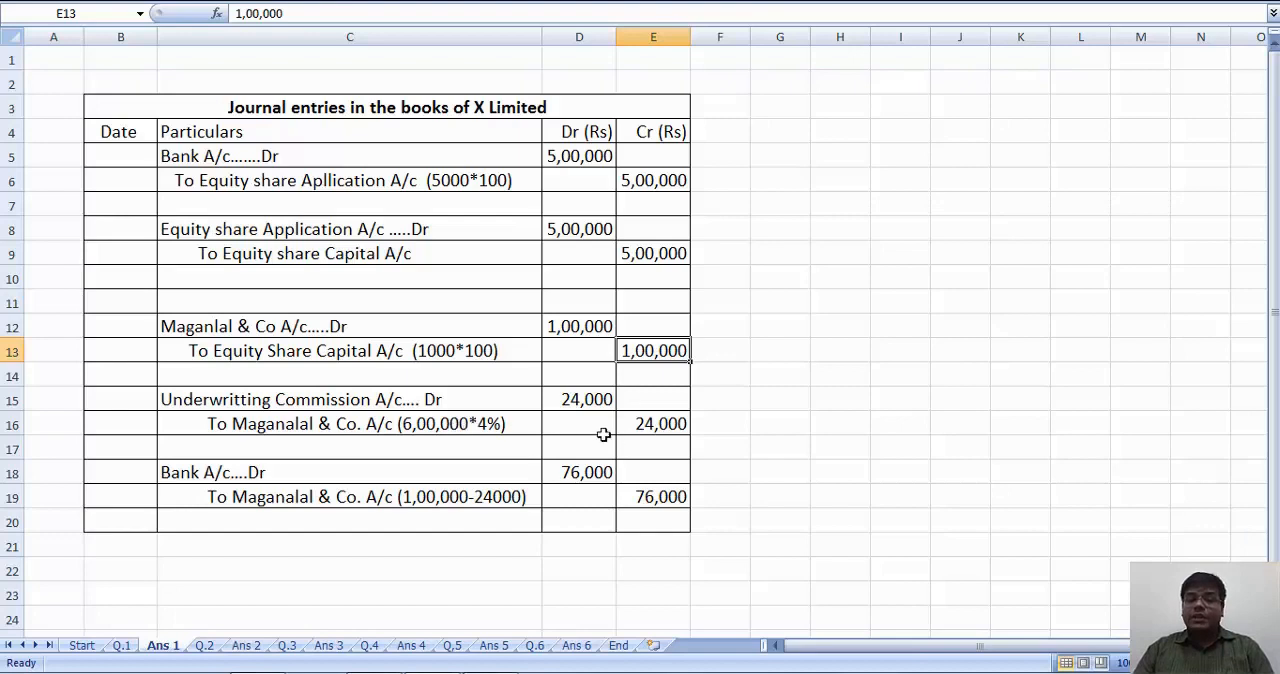
click(580, 398)
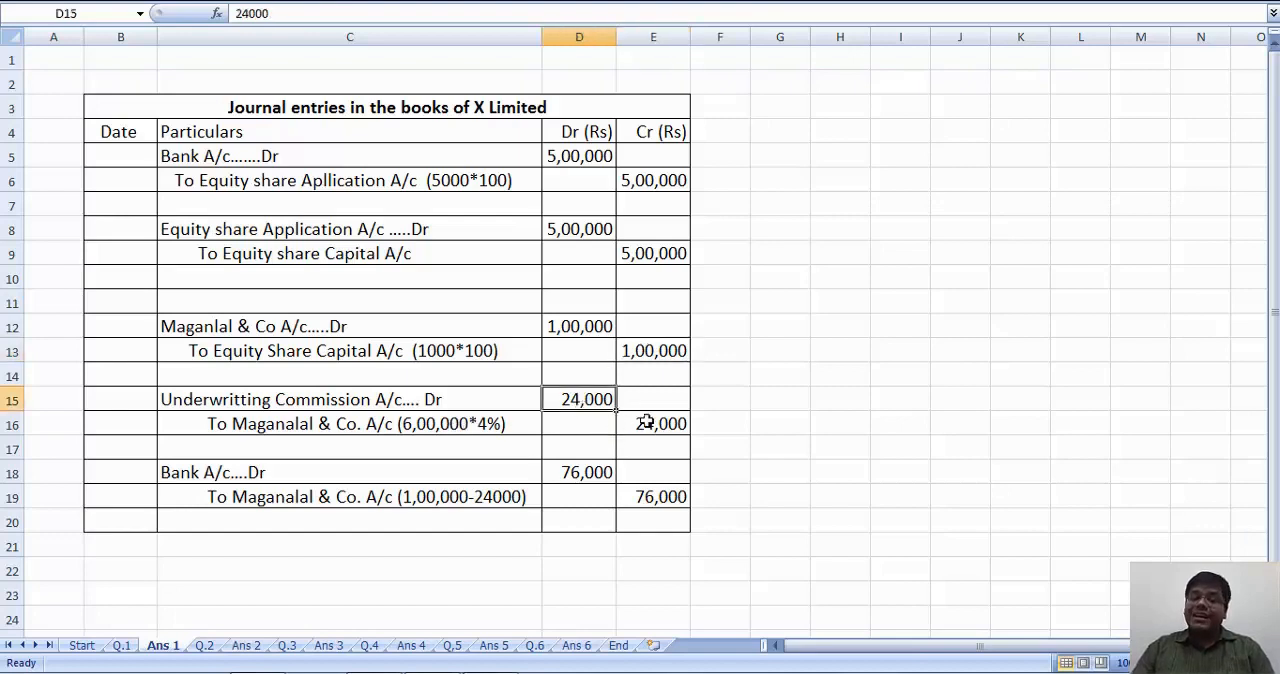
click(652, 424)
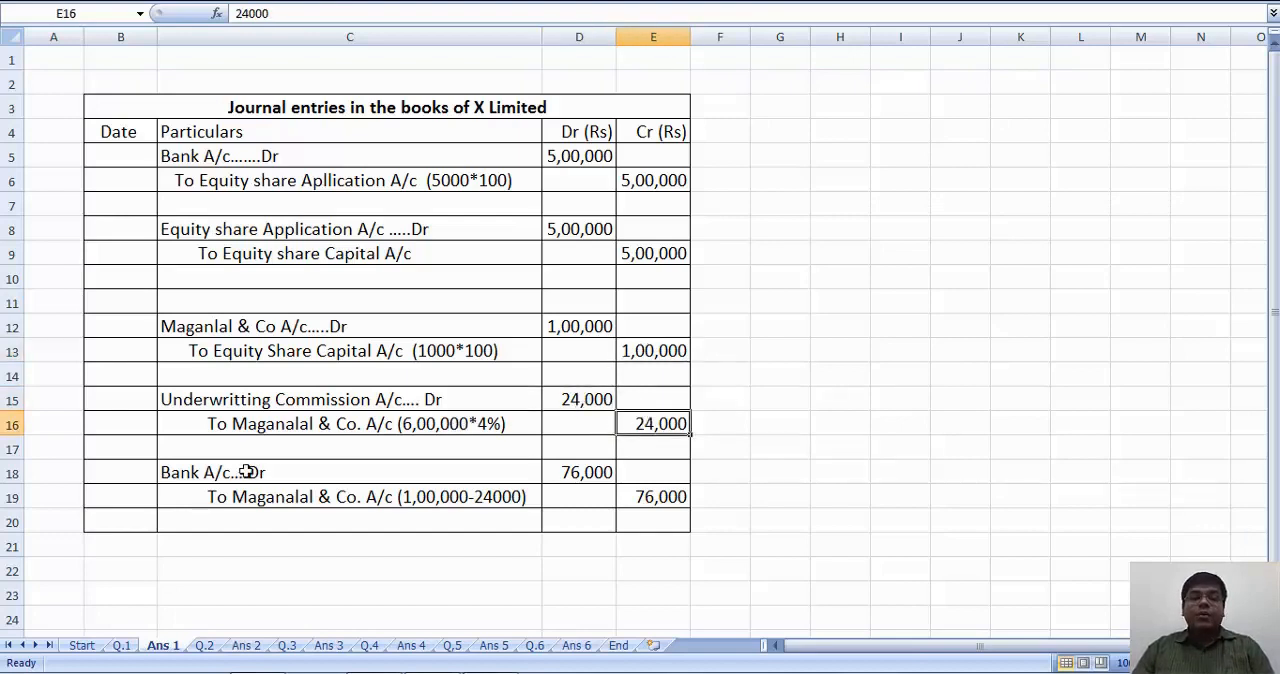
click(366, 496)
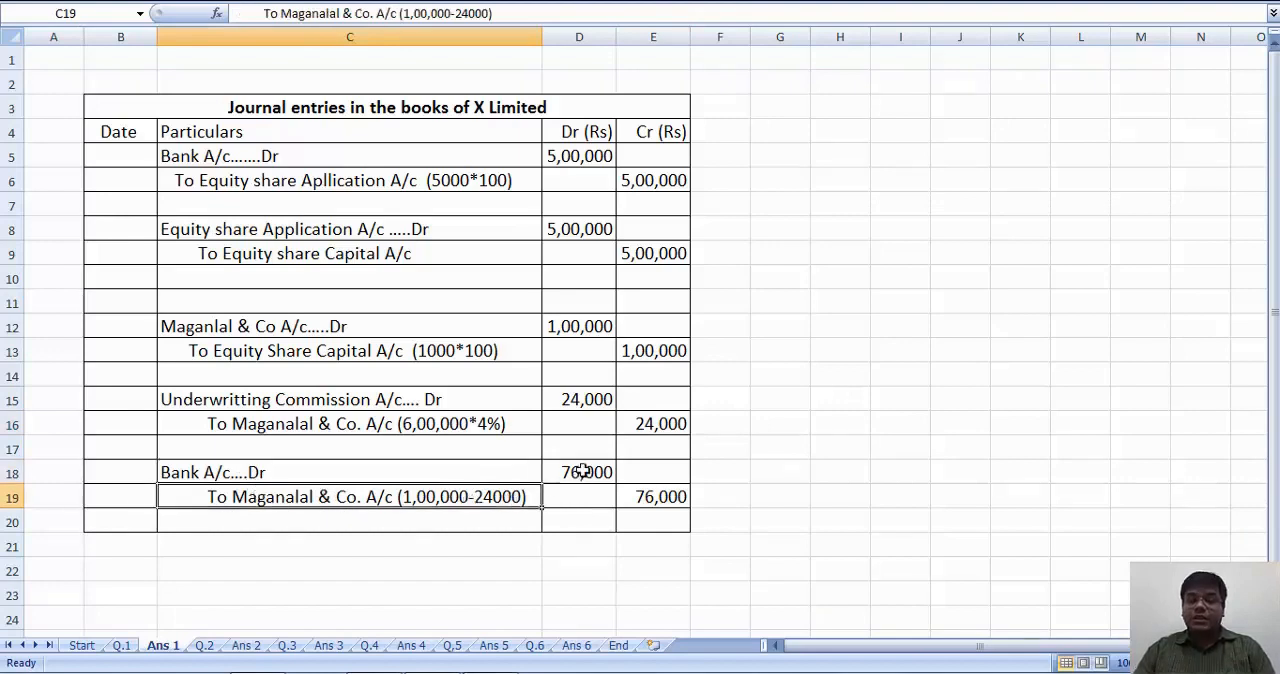
click(652, 496)
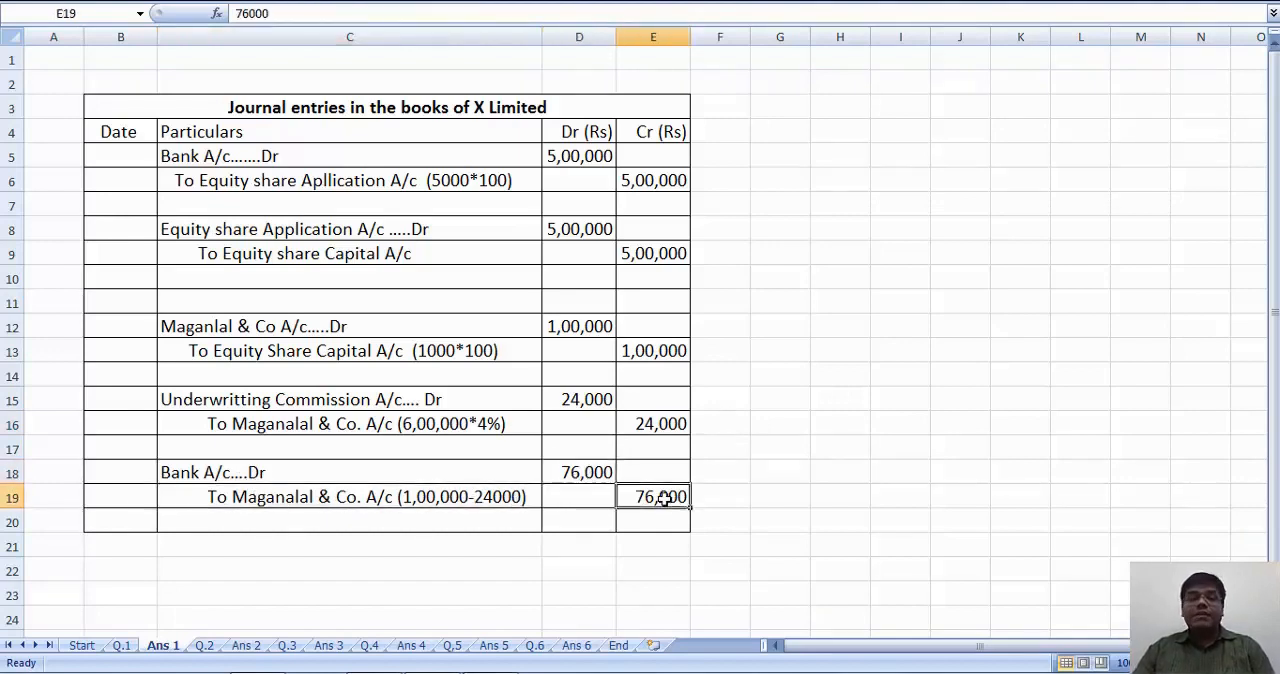
- Show question 2 about Surat Textiles' 50,000 equity share issue on the Q.2 sheet
click(206, 644)
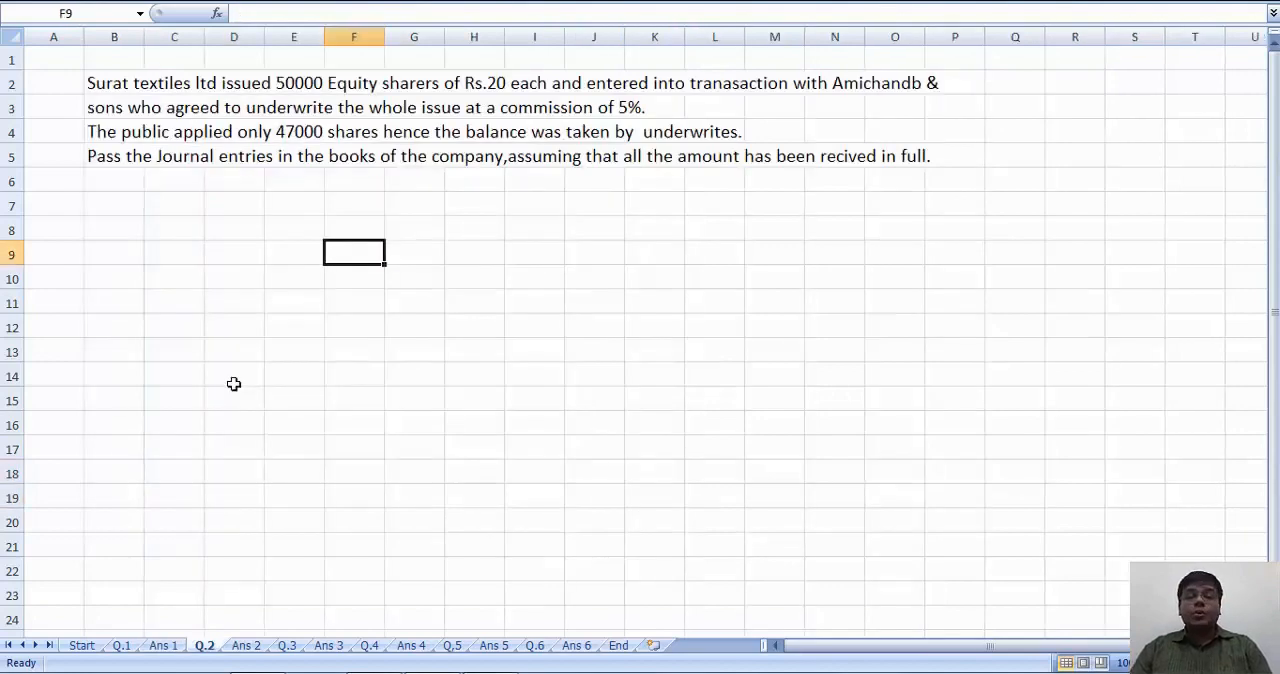
mouse_move(244, 102)
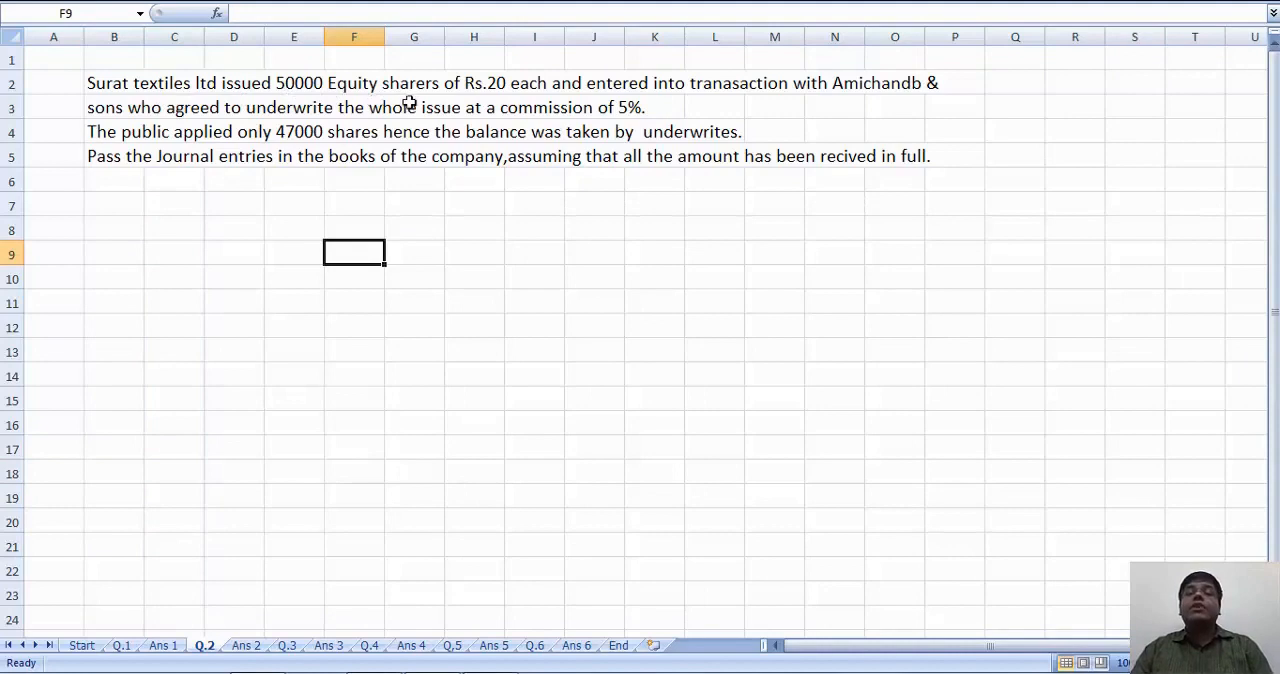
mouse_move(518, 94)
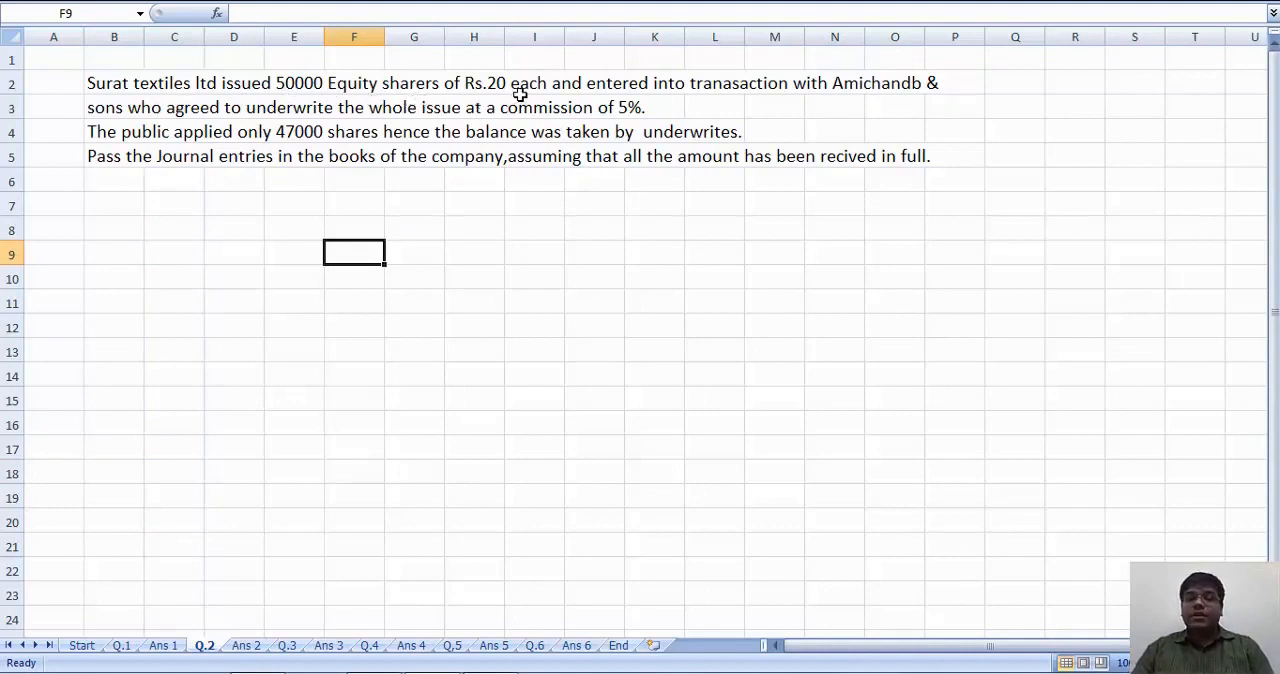
mouse_move(816, 102)
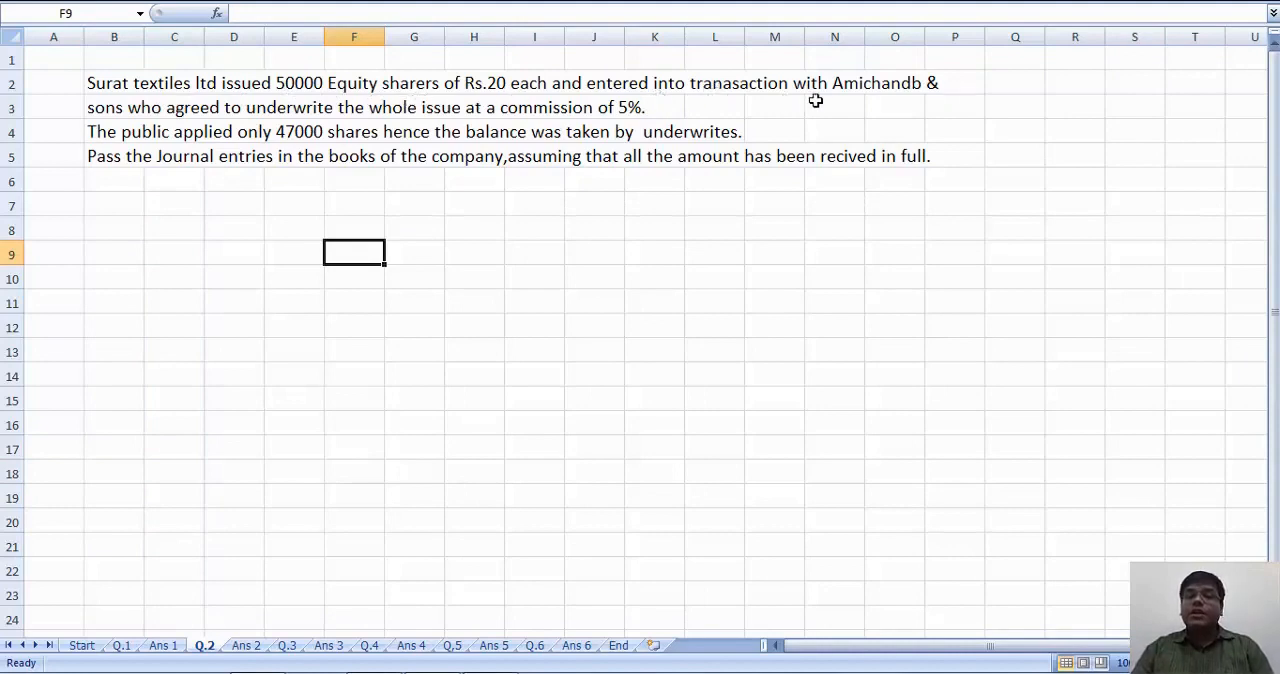
mouse_move(268, 104)
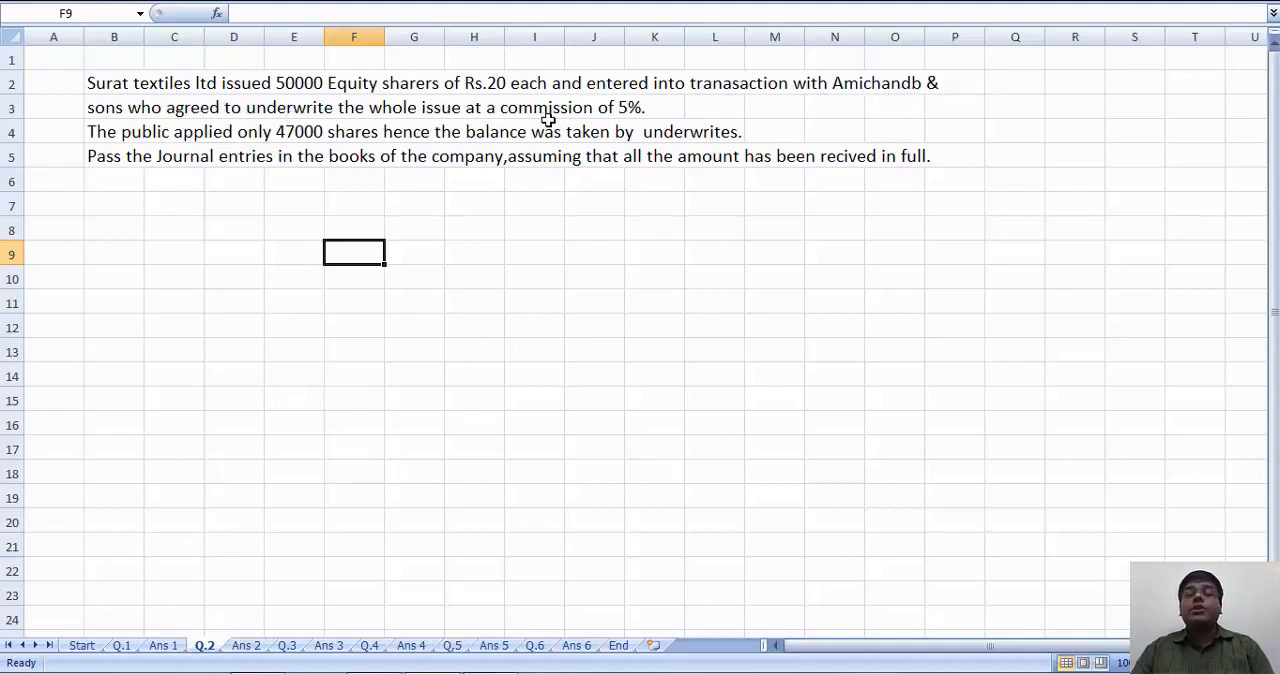
mouse_move(264, 138)
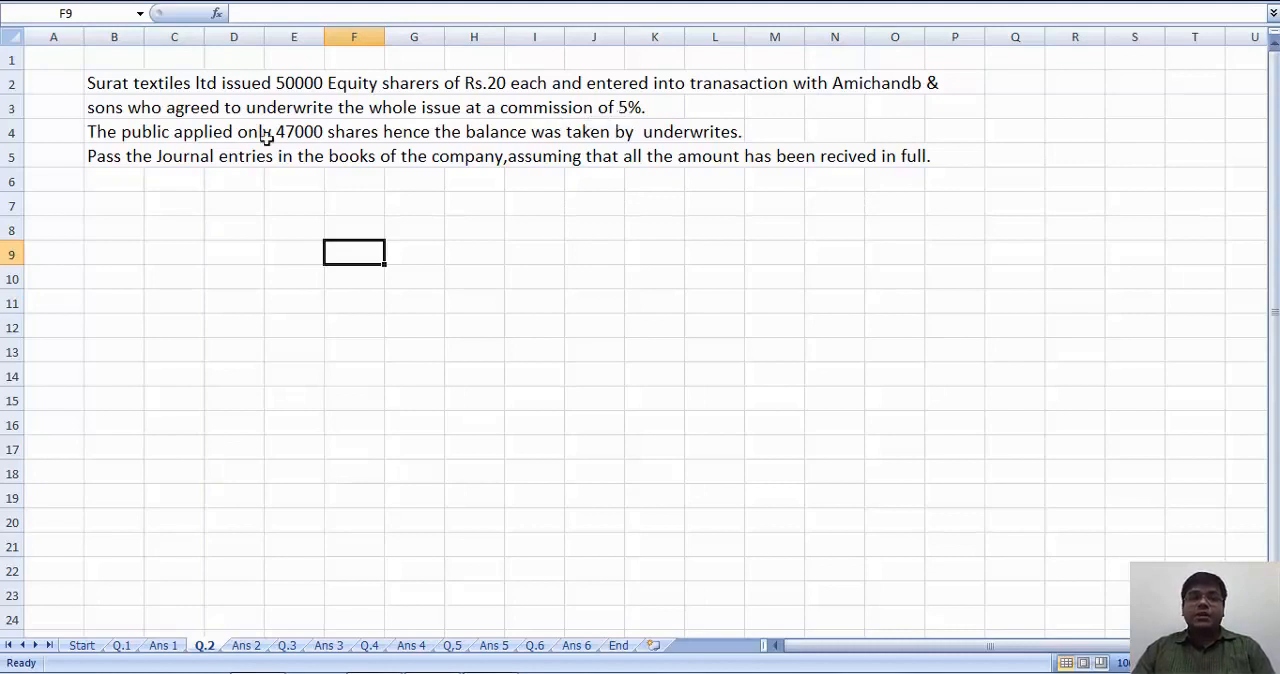
mouse_move(314, 136)
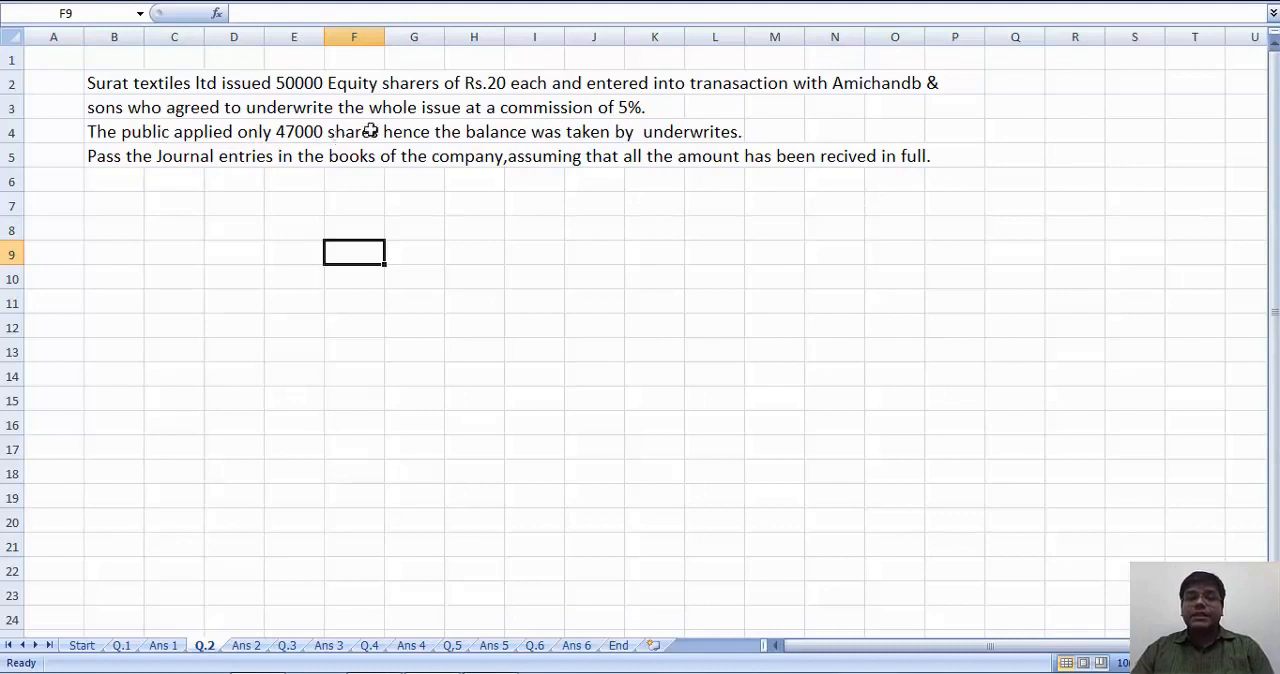
mouse_move(674, 132)
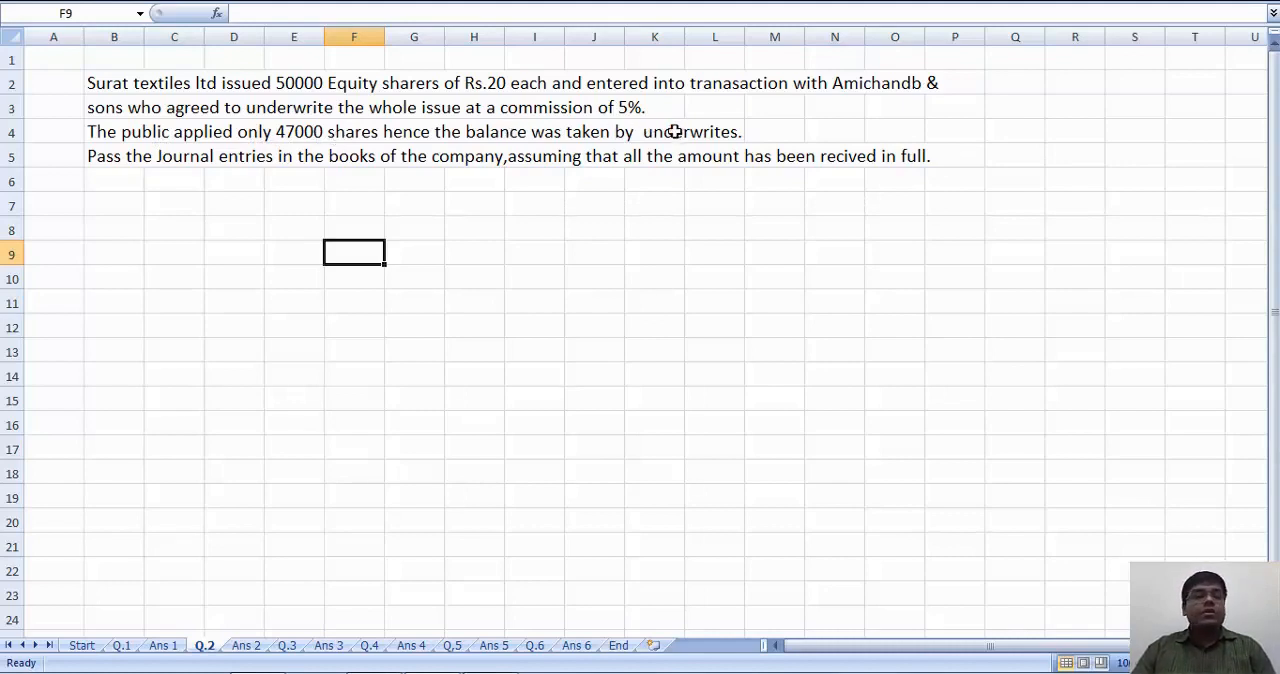
mouse_move(164, 168)
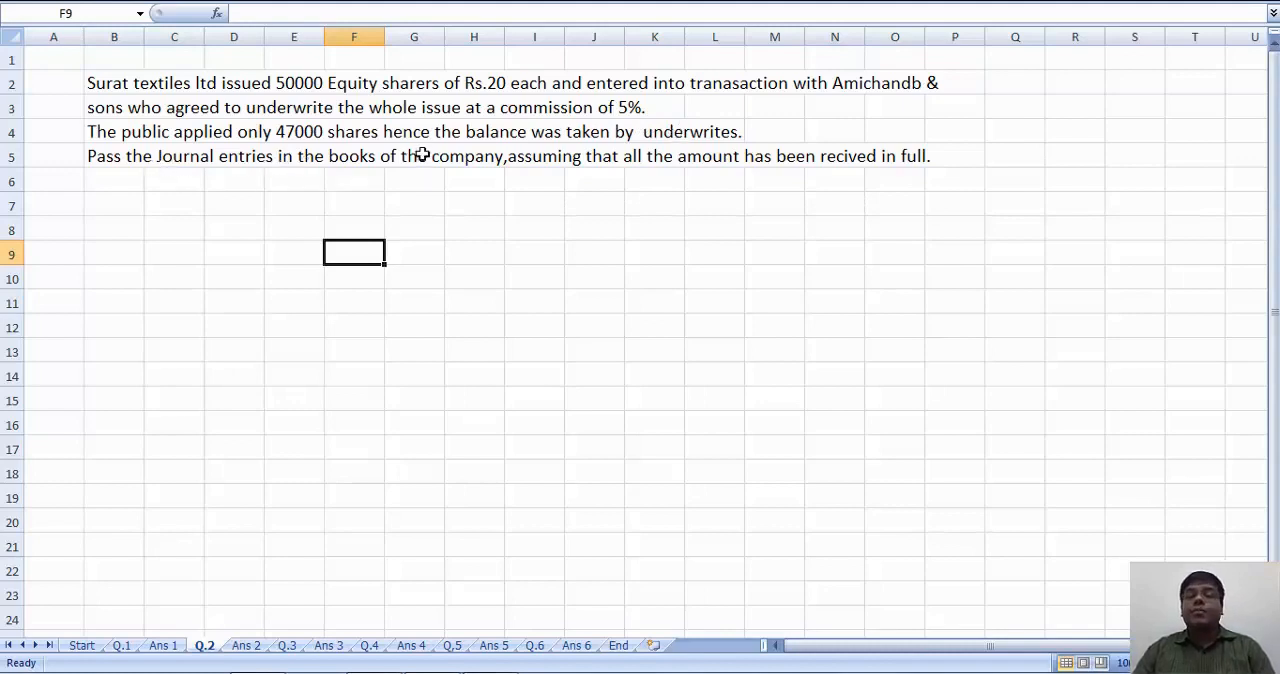
mouse_move(694, 156)
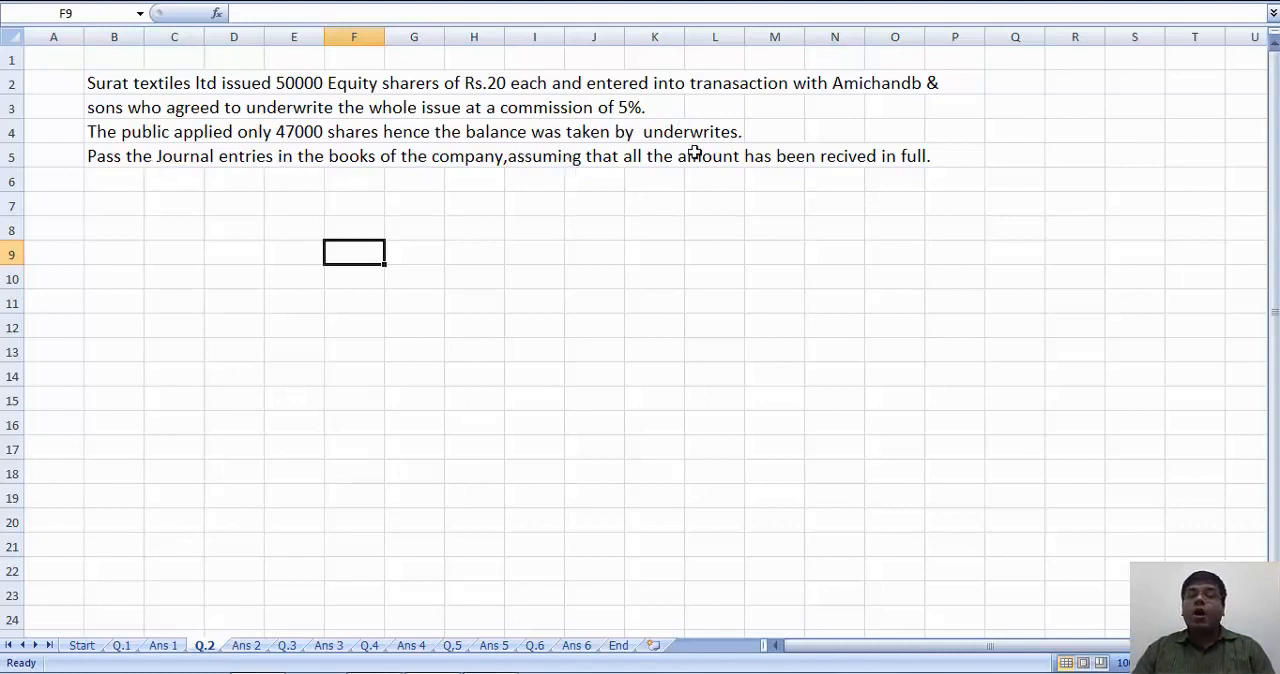